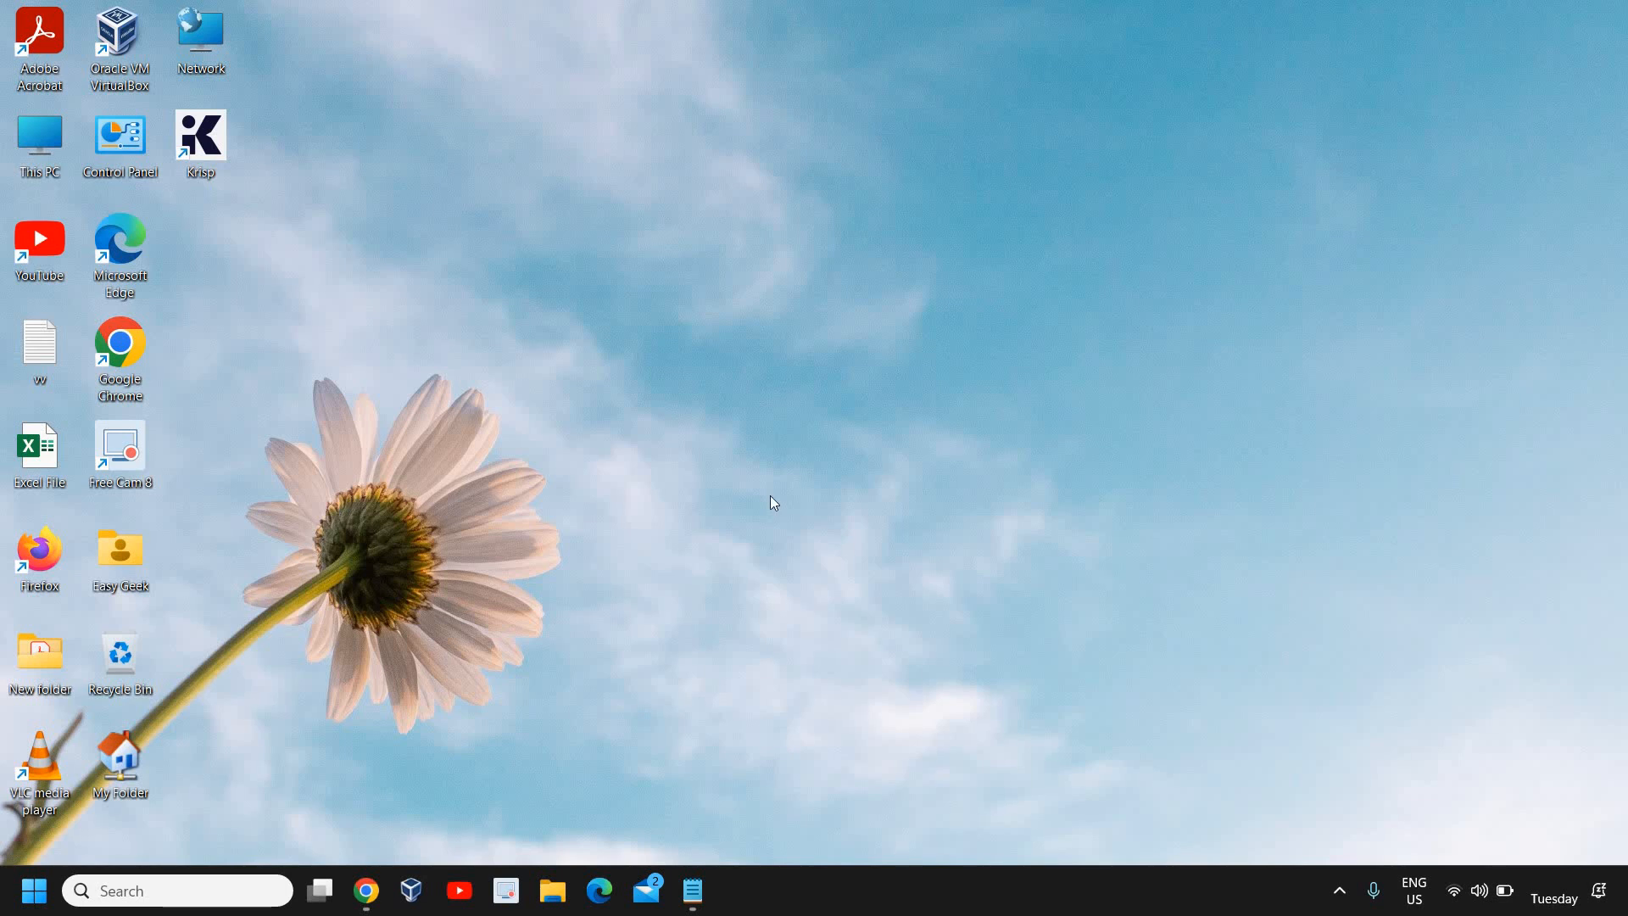
mouse_move(767, 491)
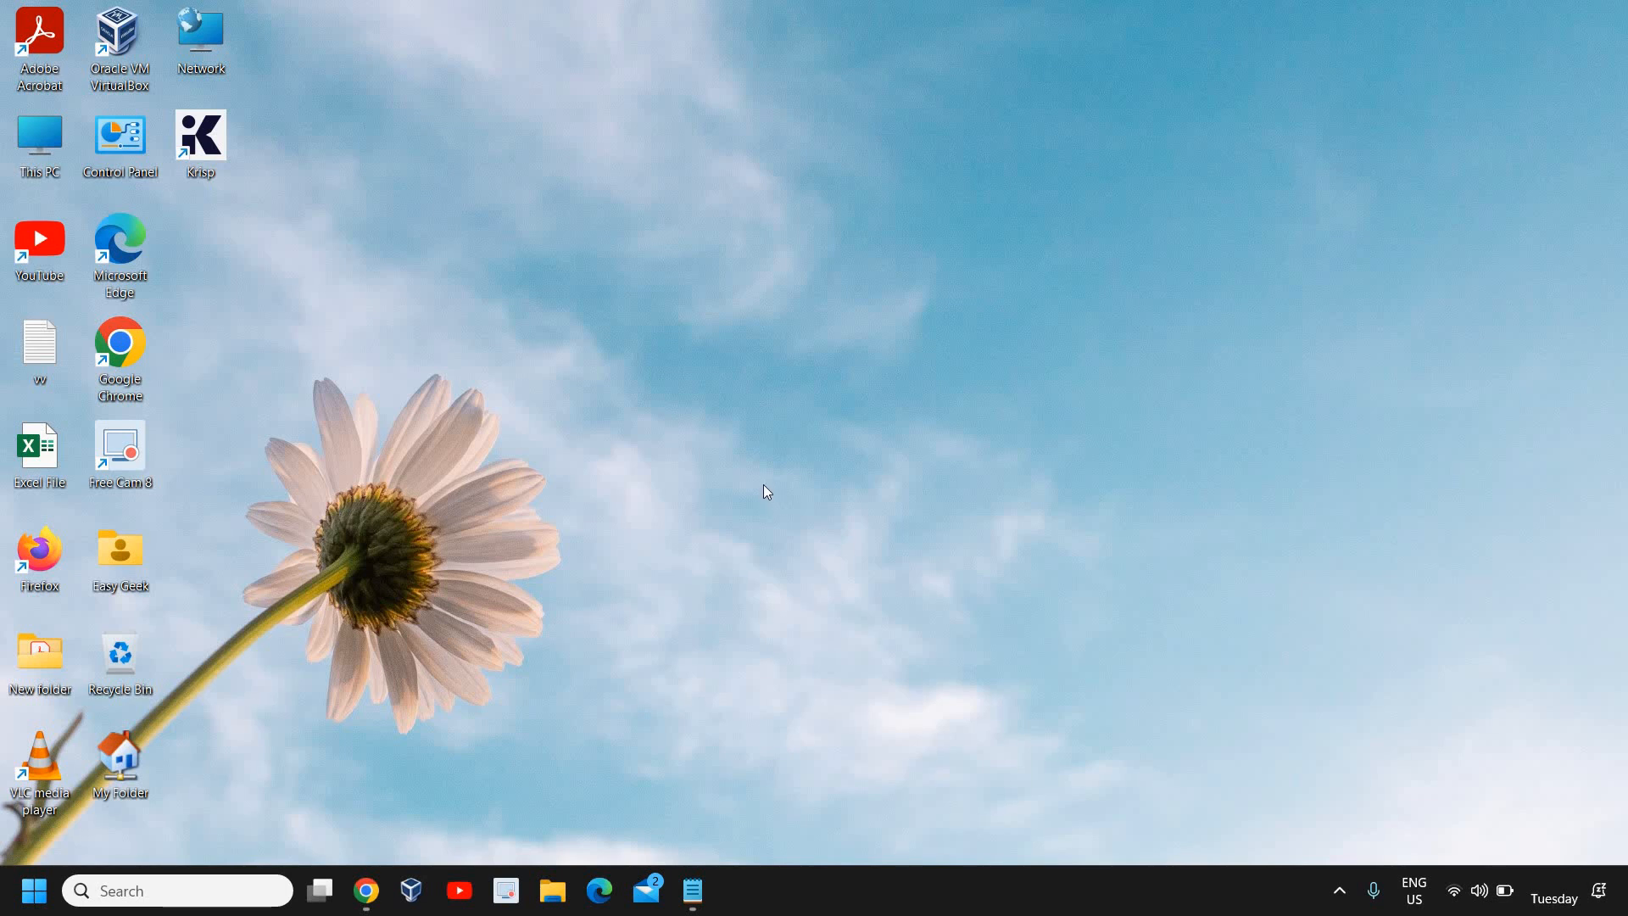
mouse_move(767, 489)
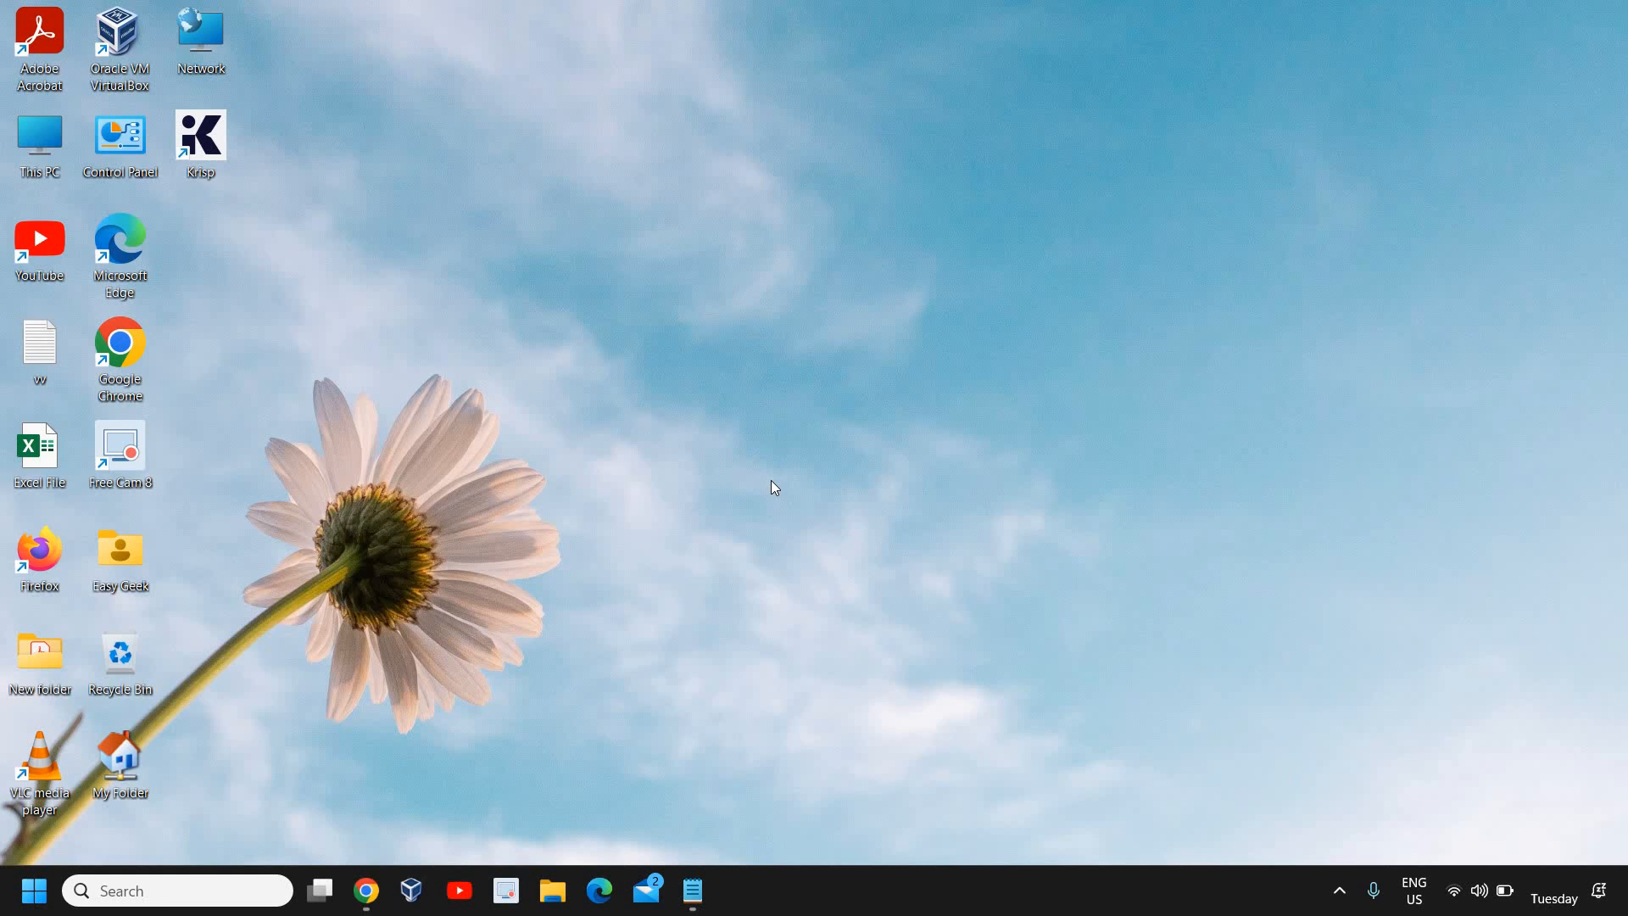
mouse_move(753, 496)
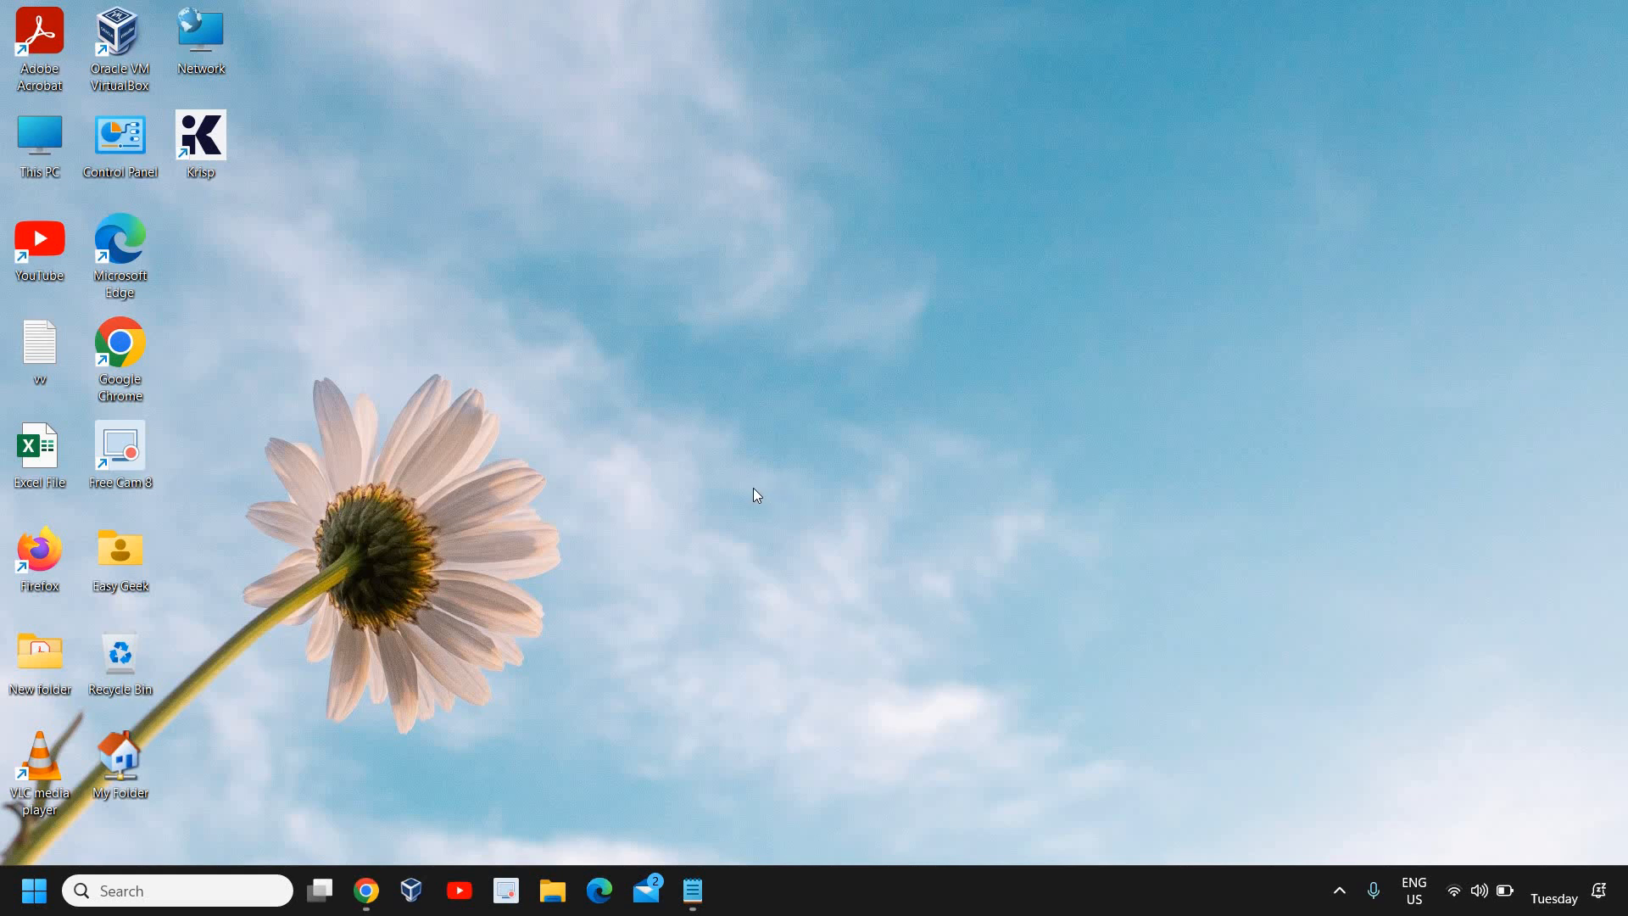
mouse_move(726, 512)
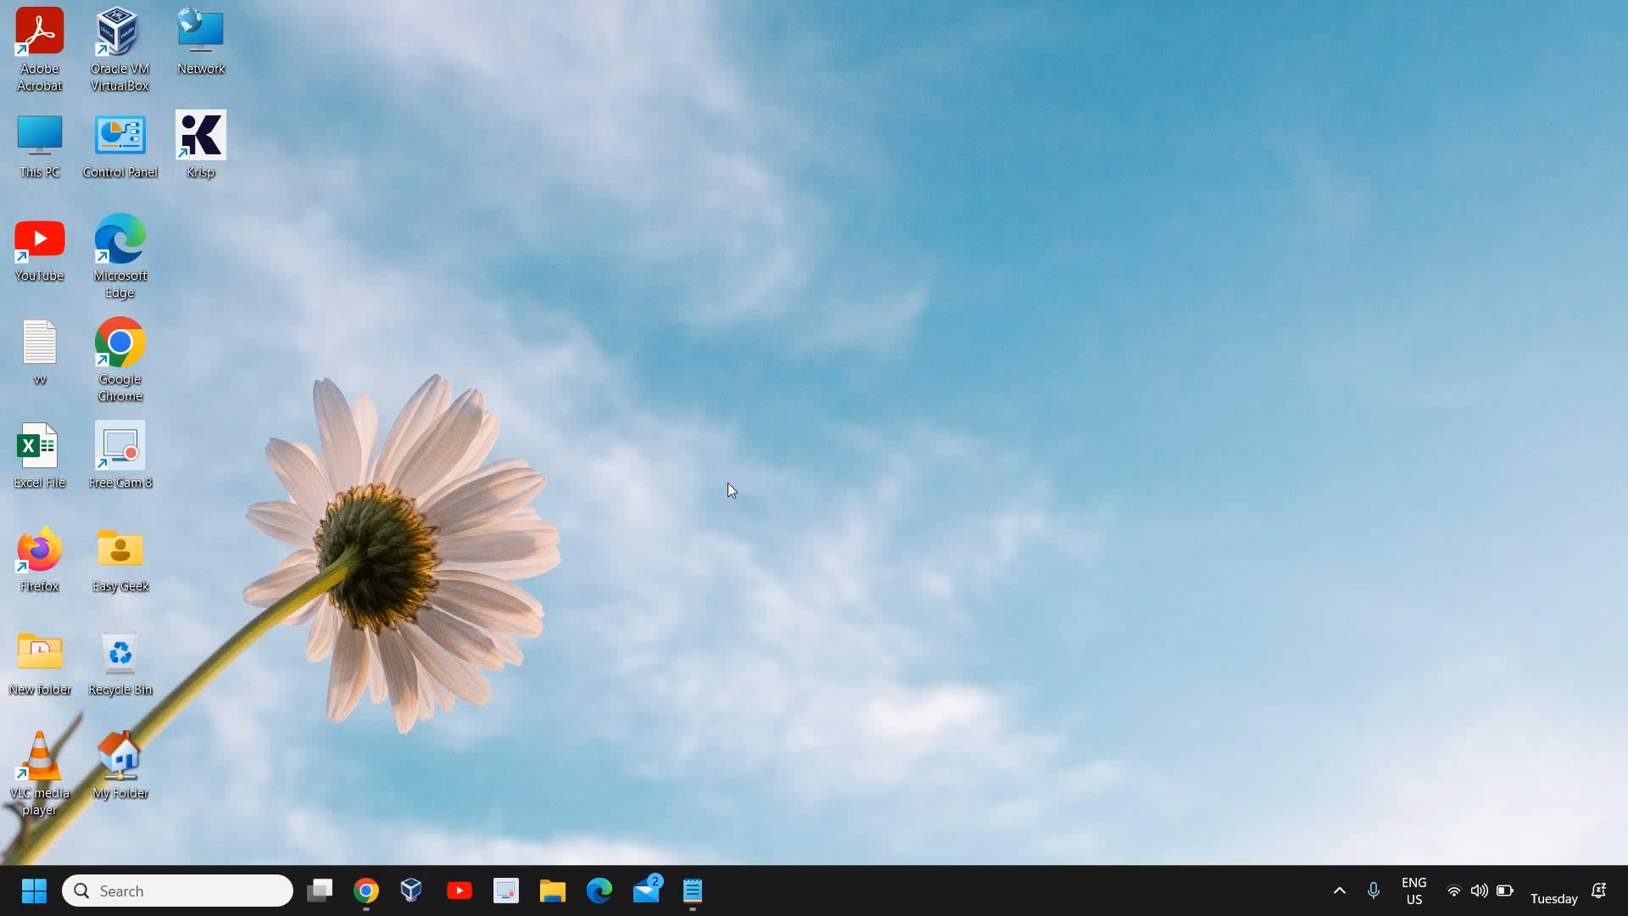
mouse_move(733, 496)
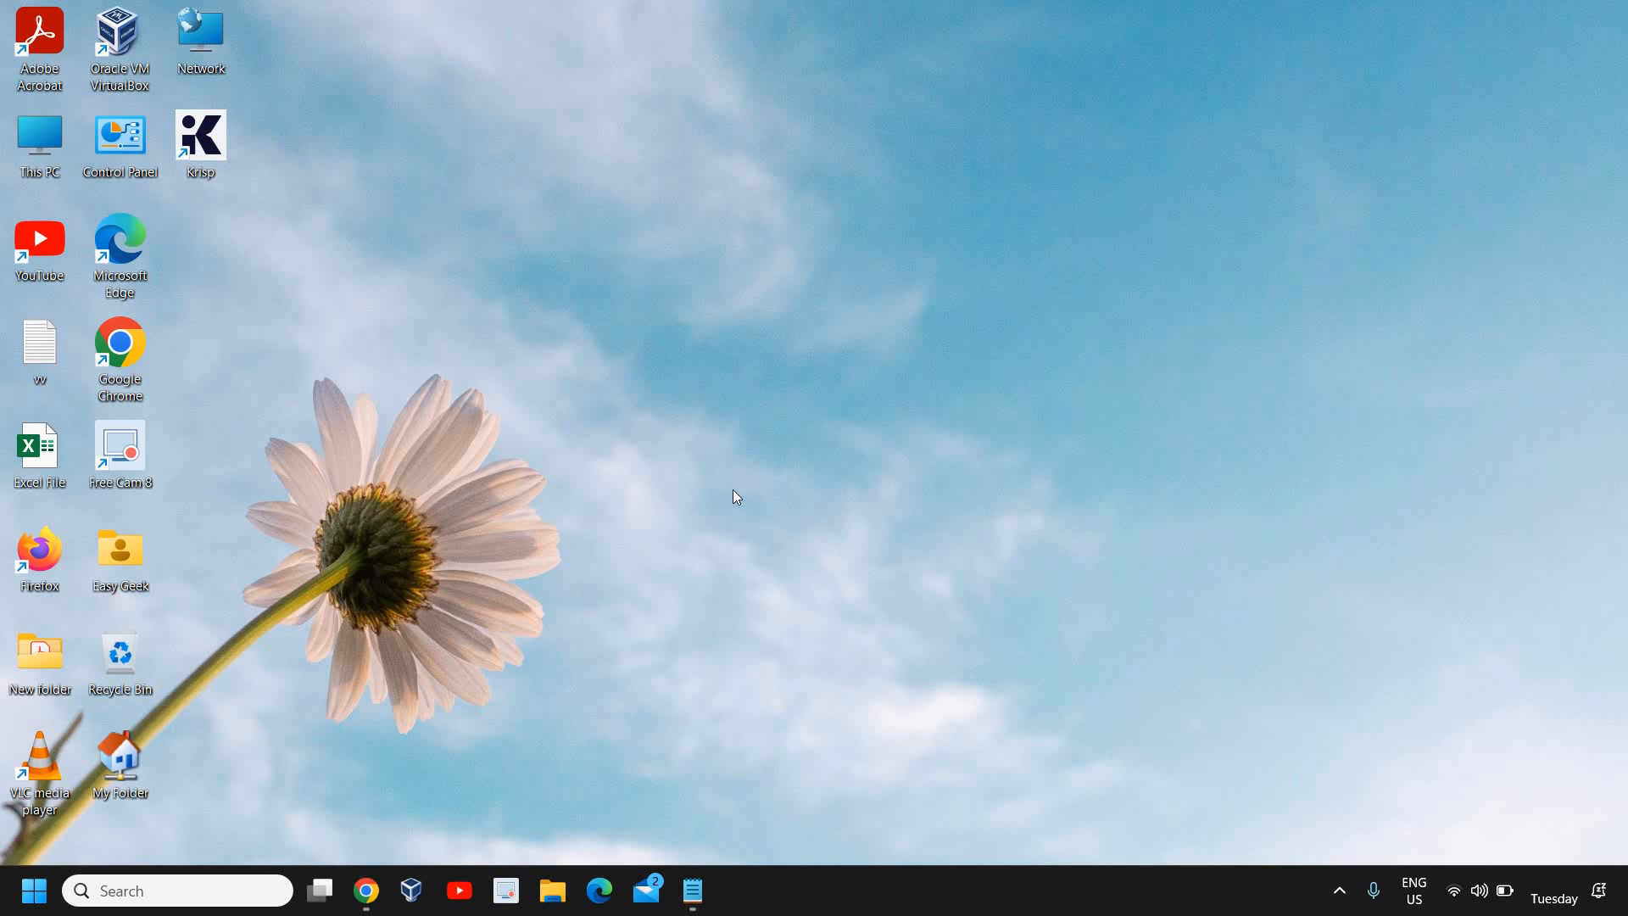
mouse_move(733, 492)
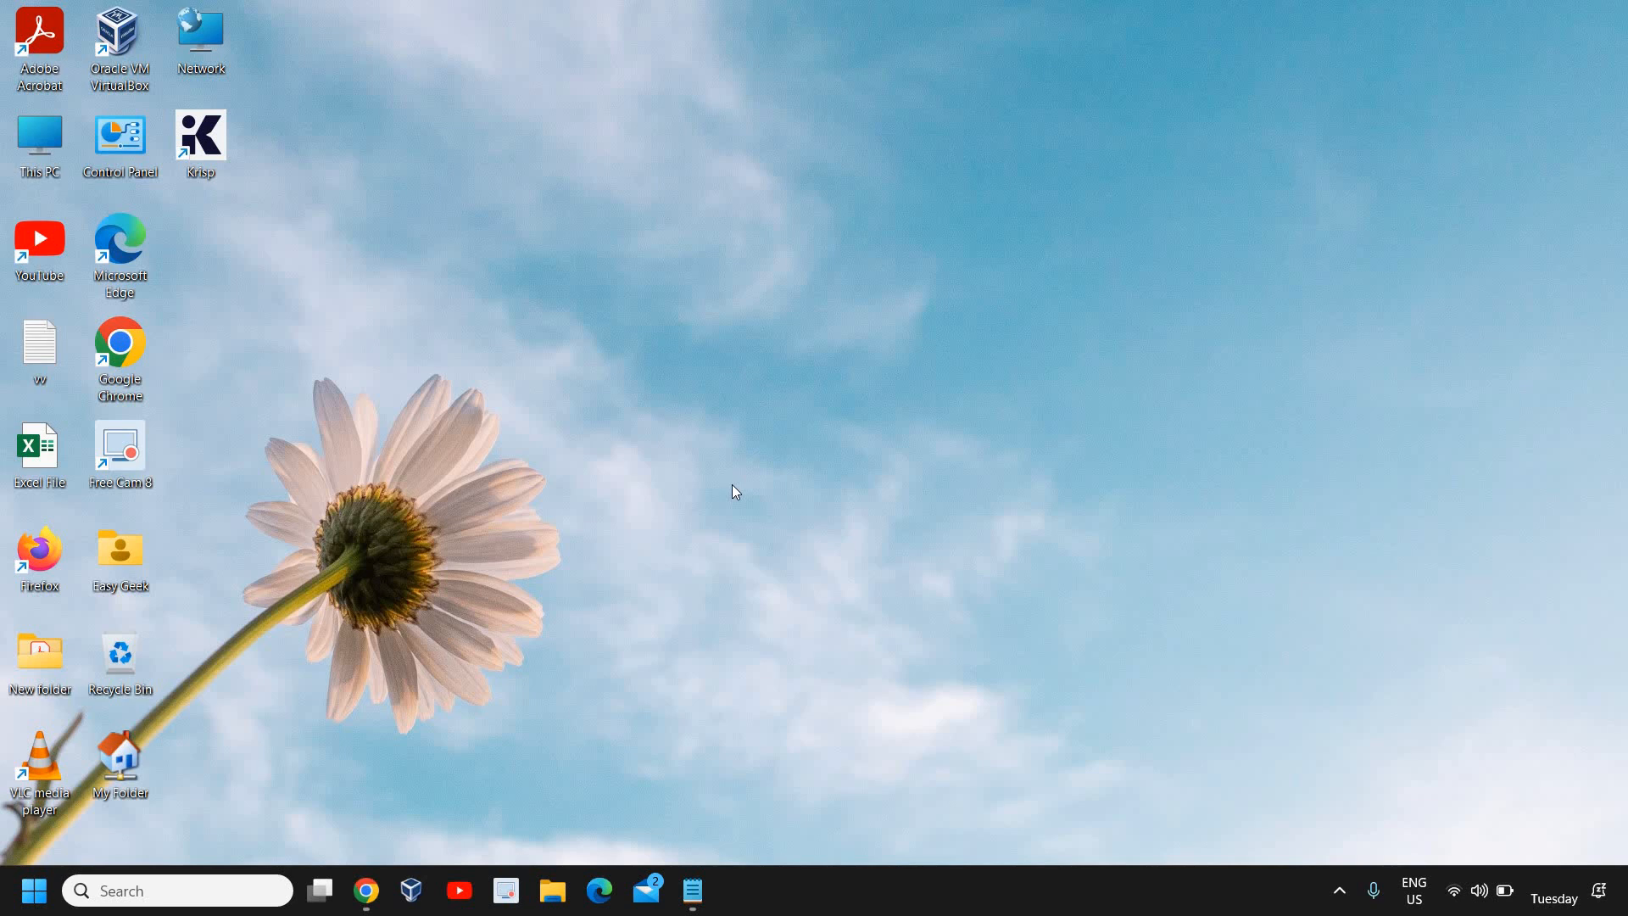
mouse_move(734, 497)
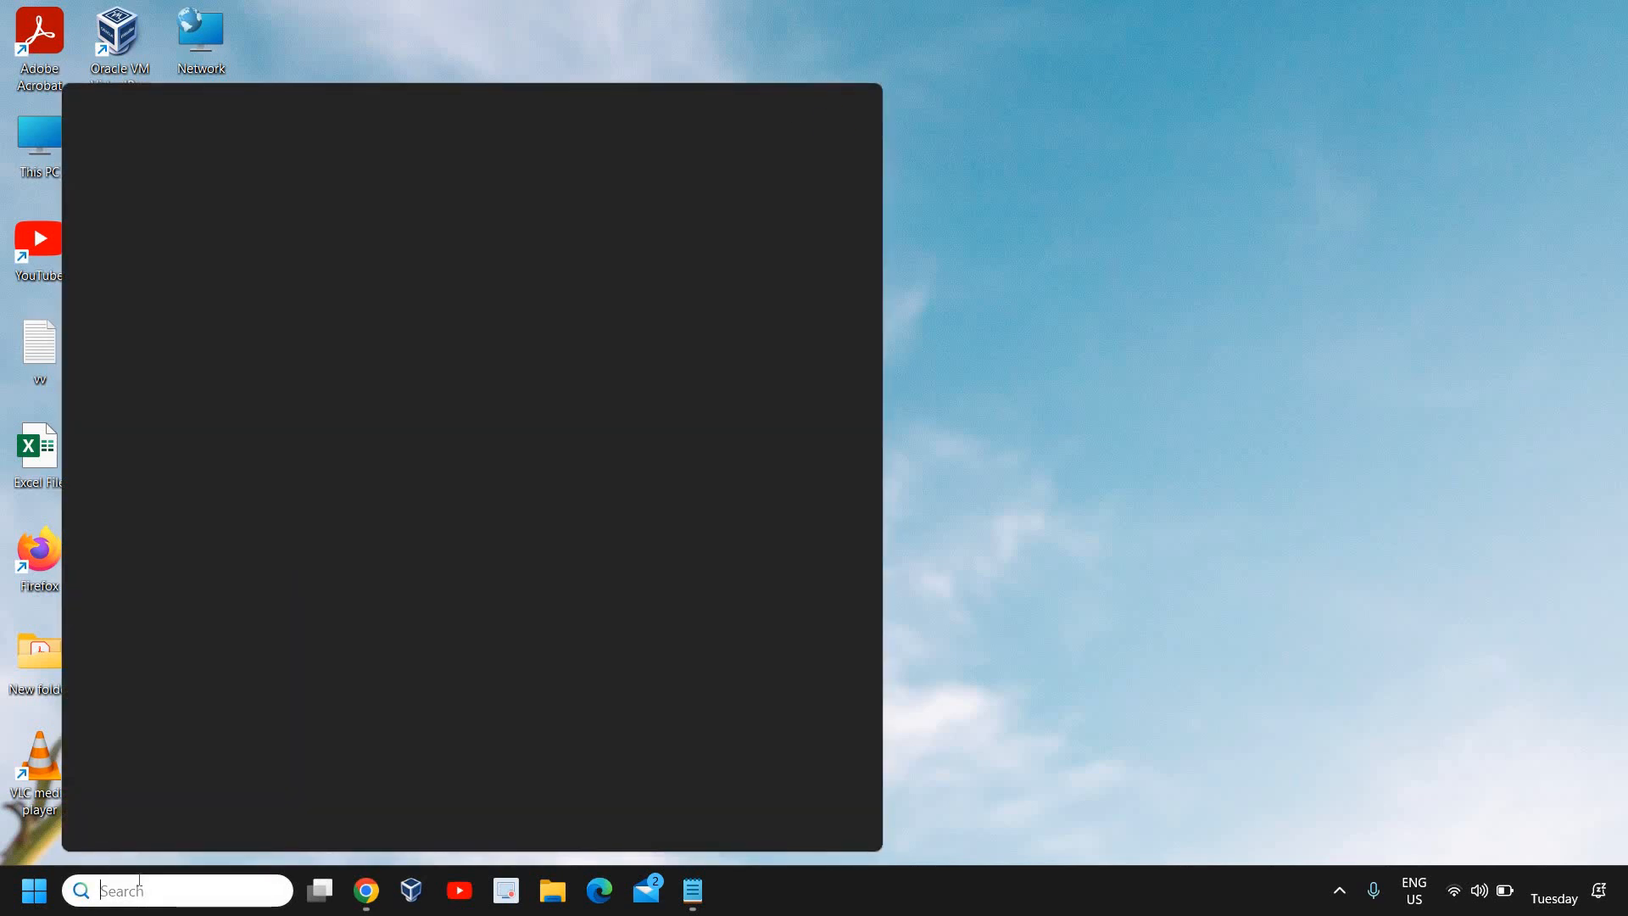
Launch Control Panel from taskbar search and maximize it to show All Control Panel Items
type("contt")
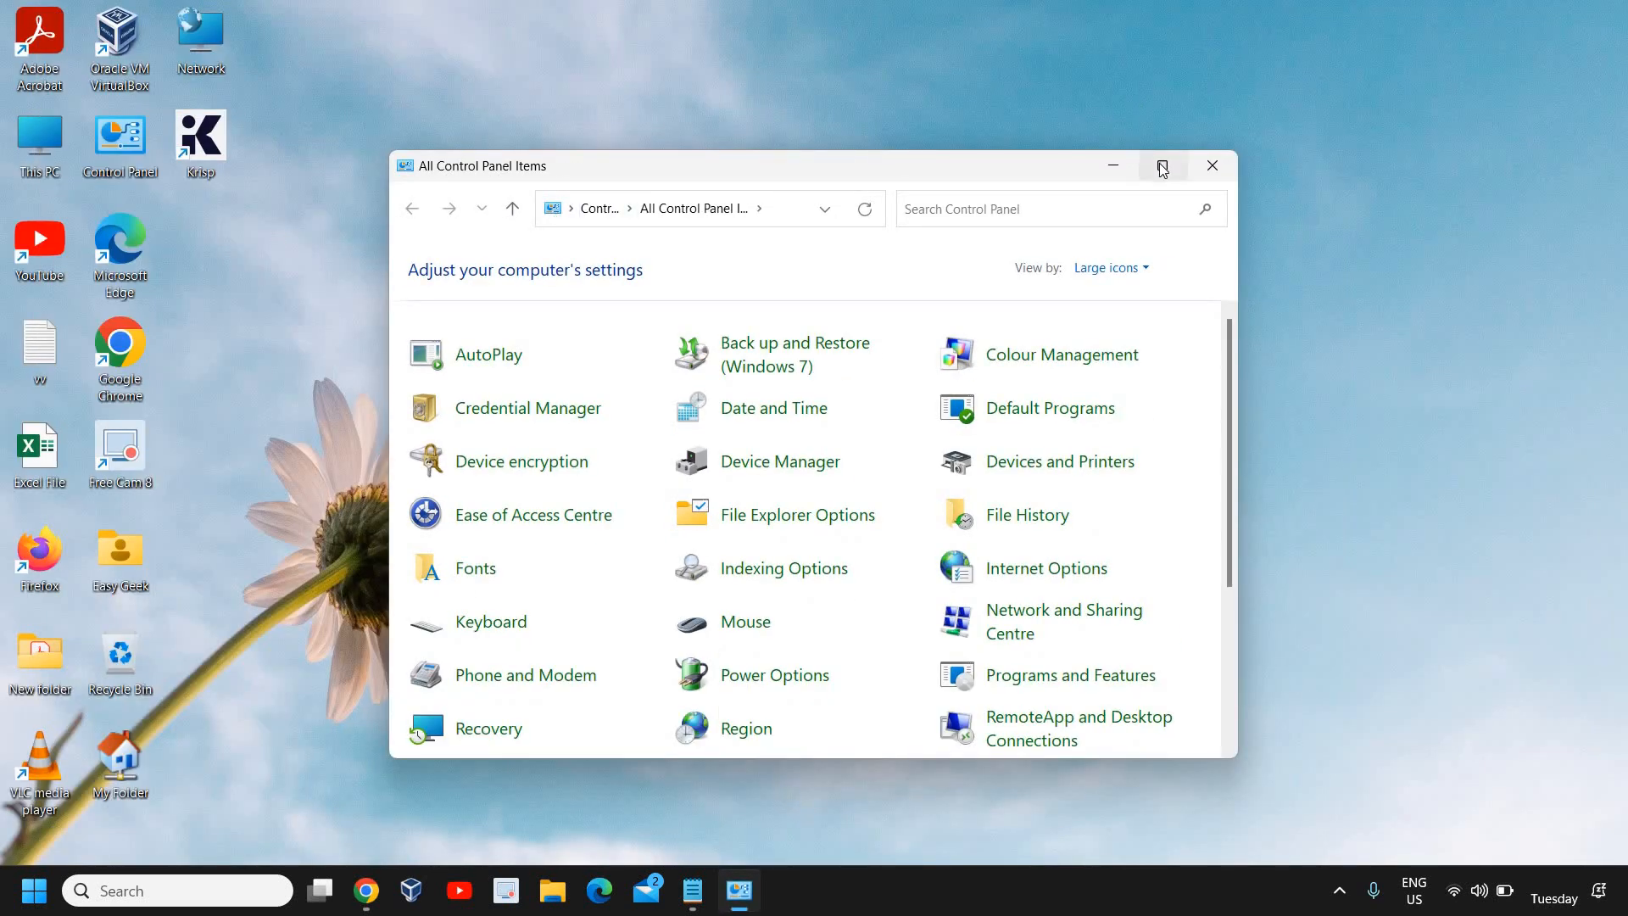
left_click(1162, 166)
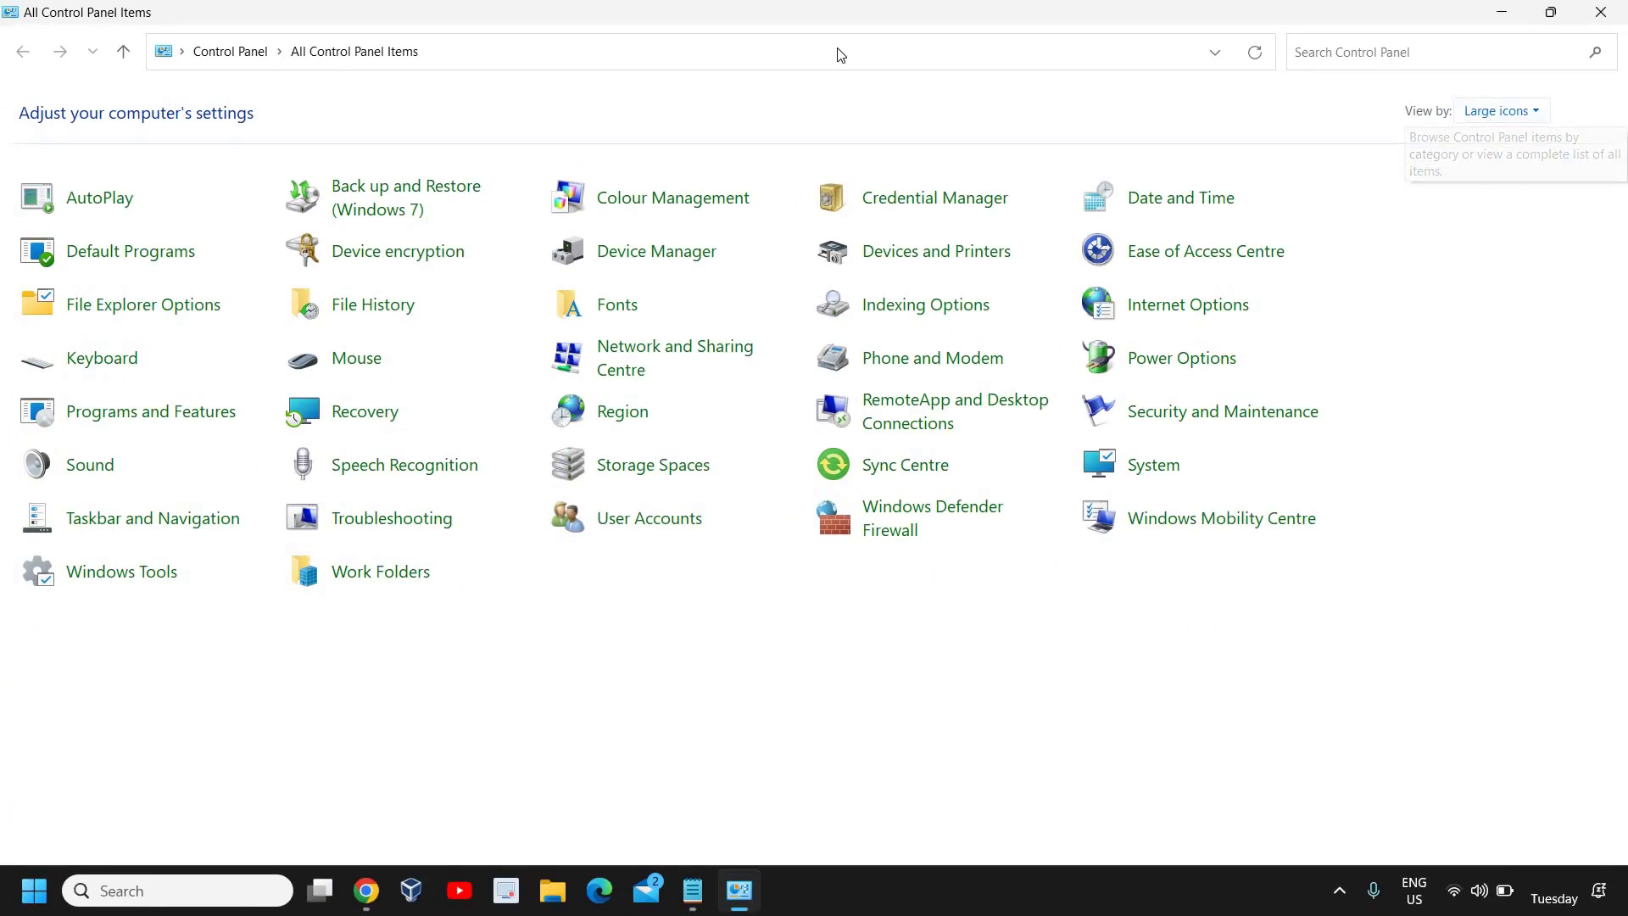
Go into Sync Centre and dismiss the window menus that pop up over it
left_click(122, 570)
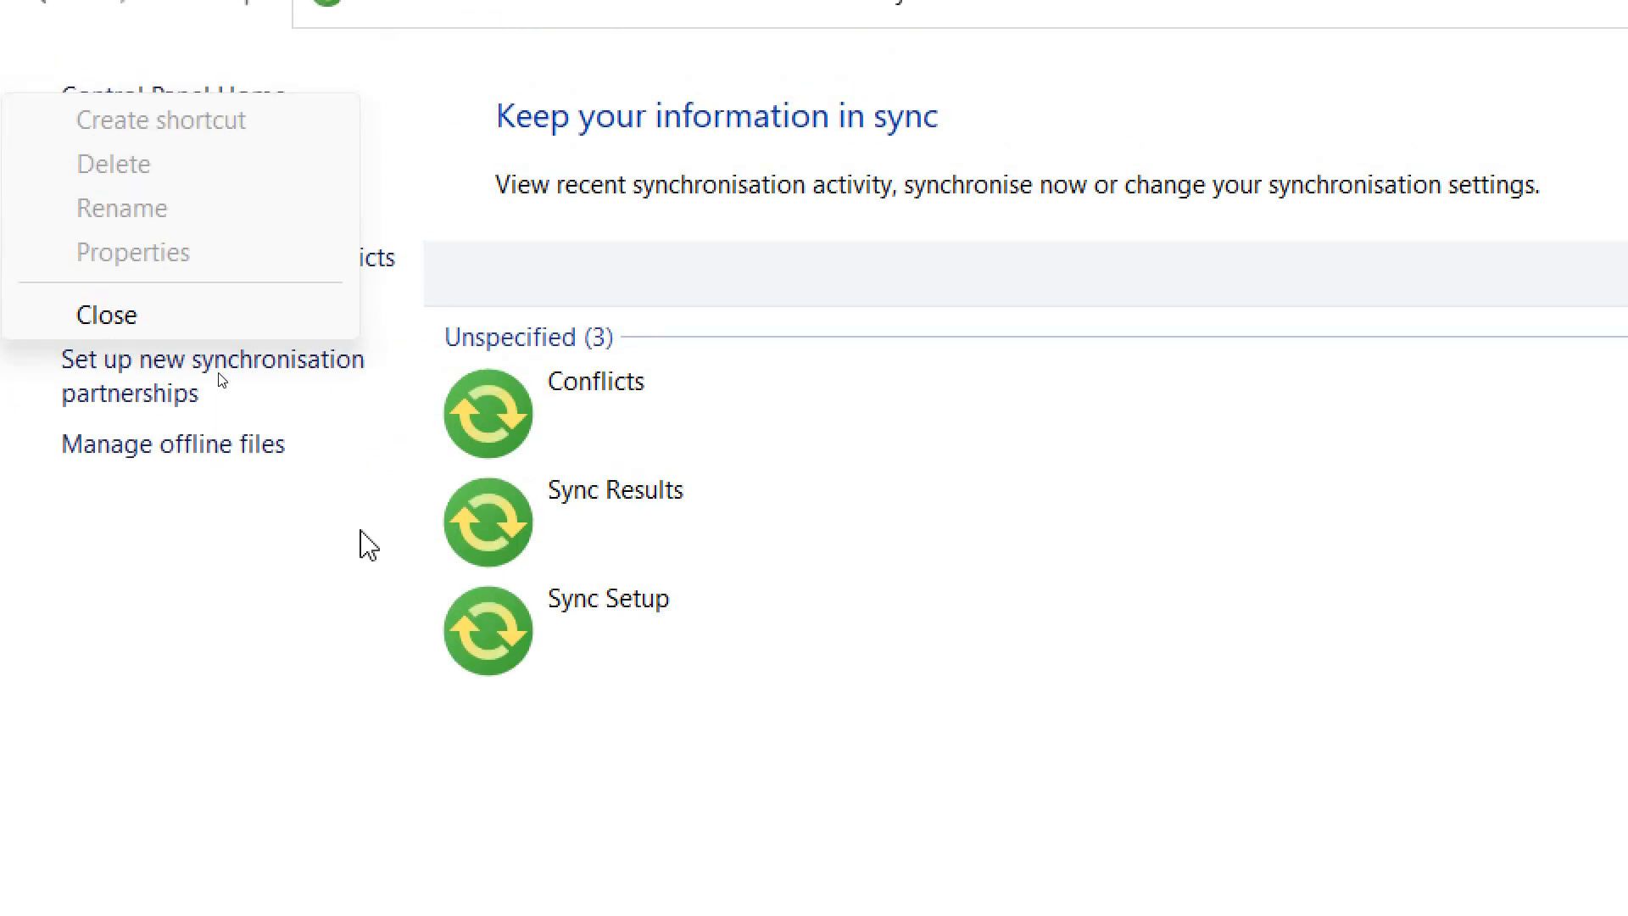
left_click(105, 314)
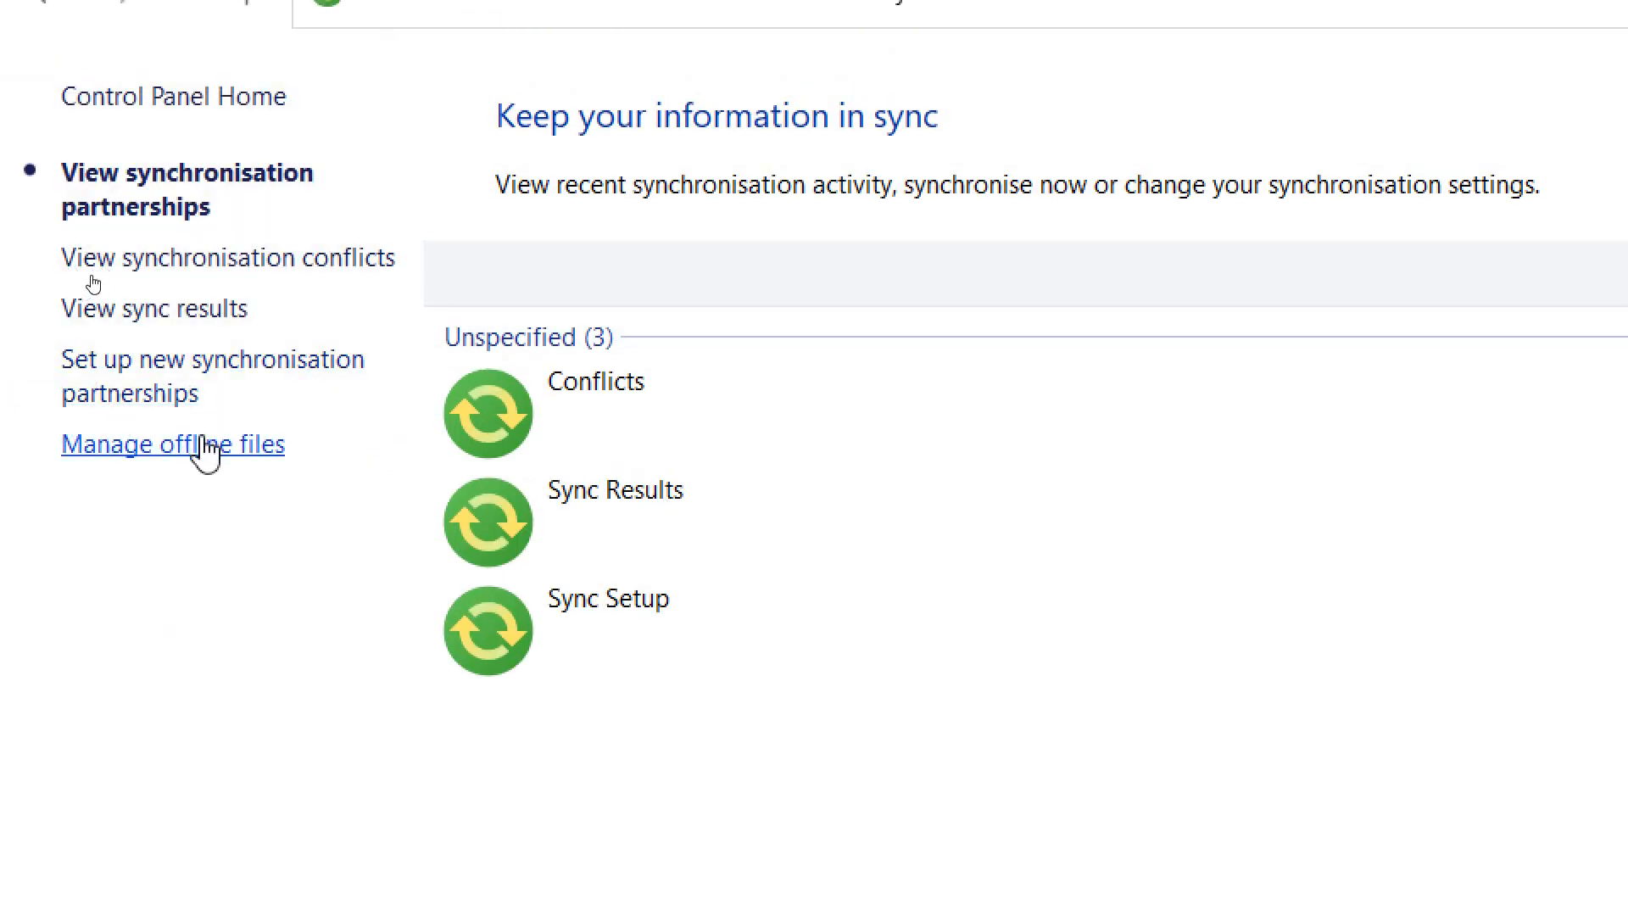
mouse_move(179, 453)
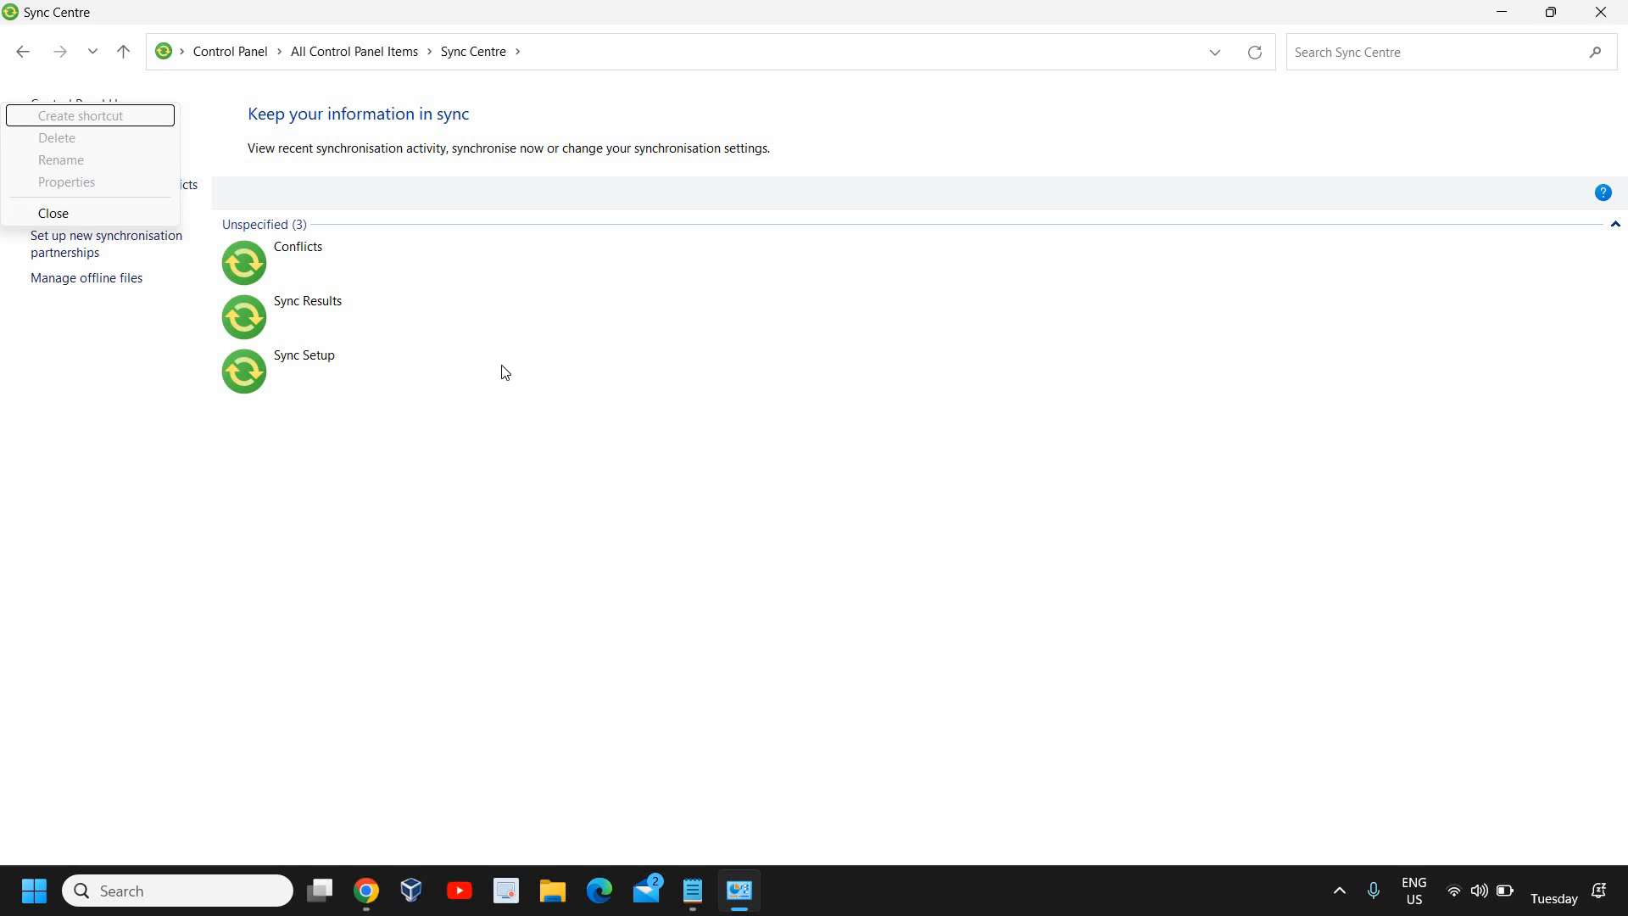
mouse_move(492, 461)
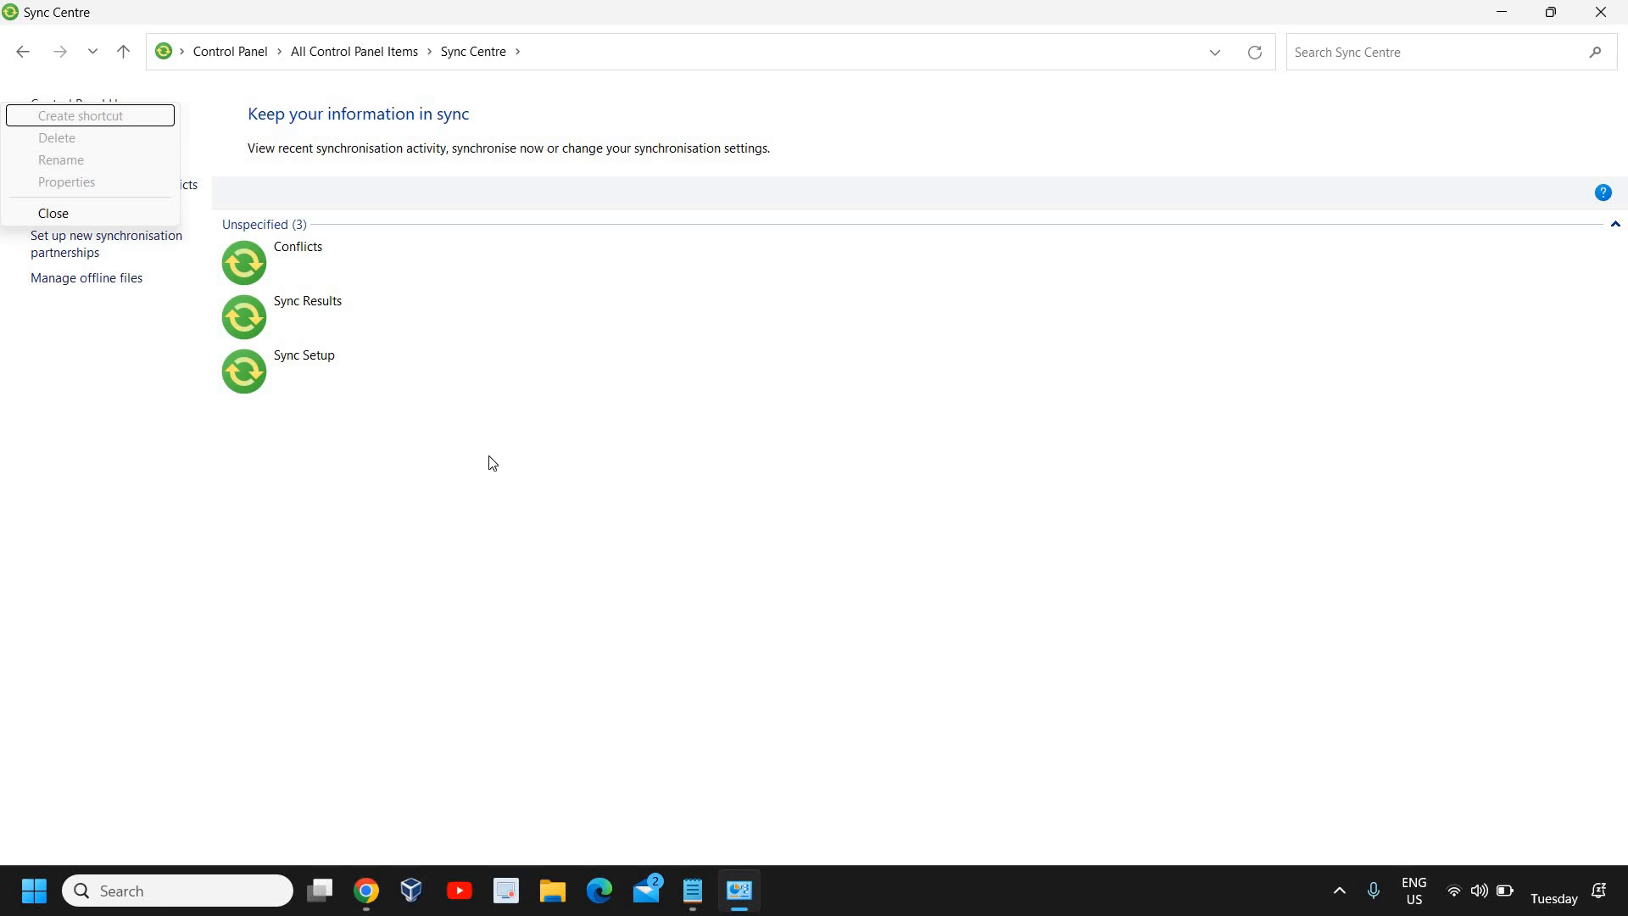
mouse_move(95, 413)
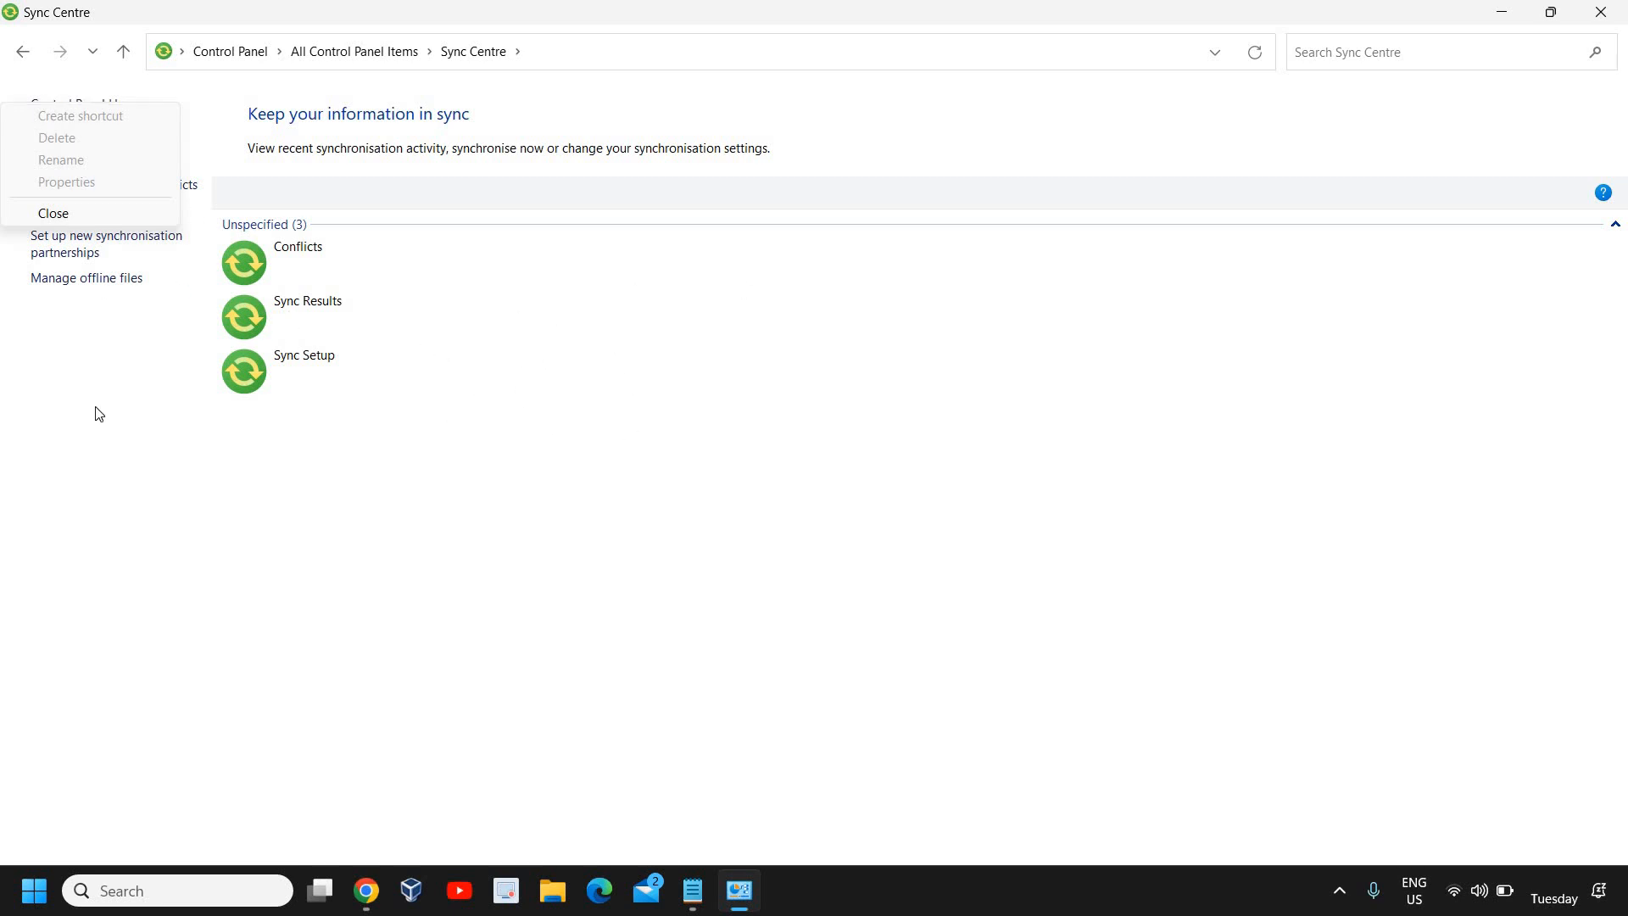
left_click(387, 394)
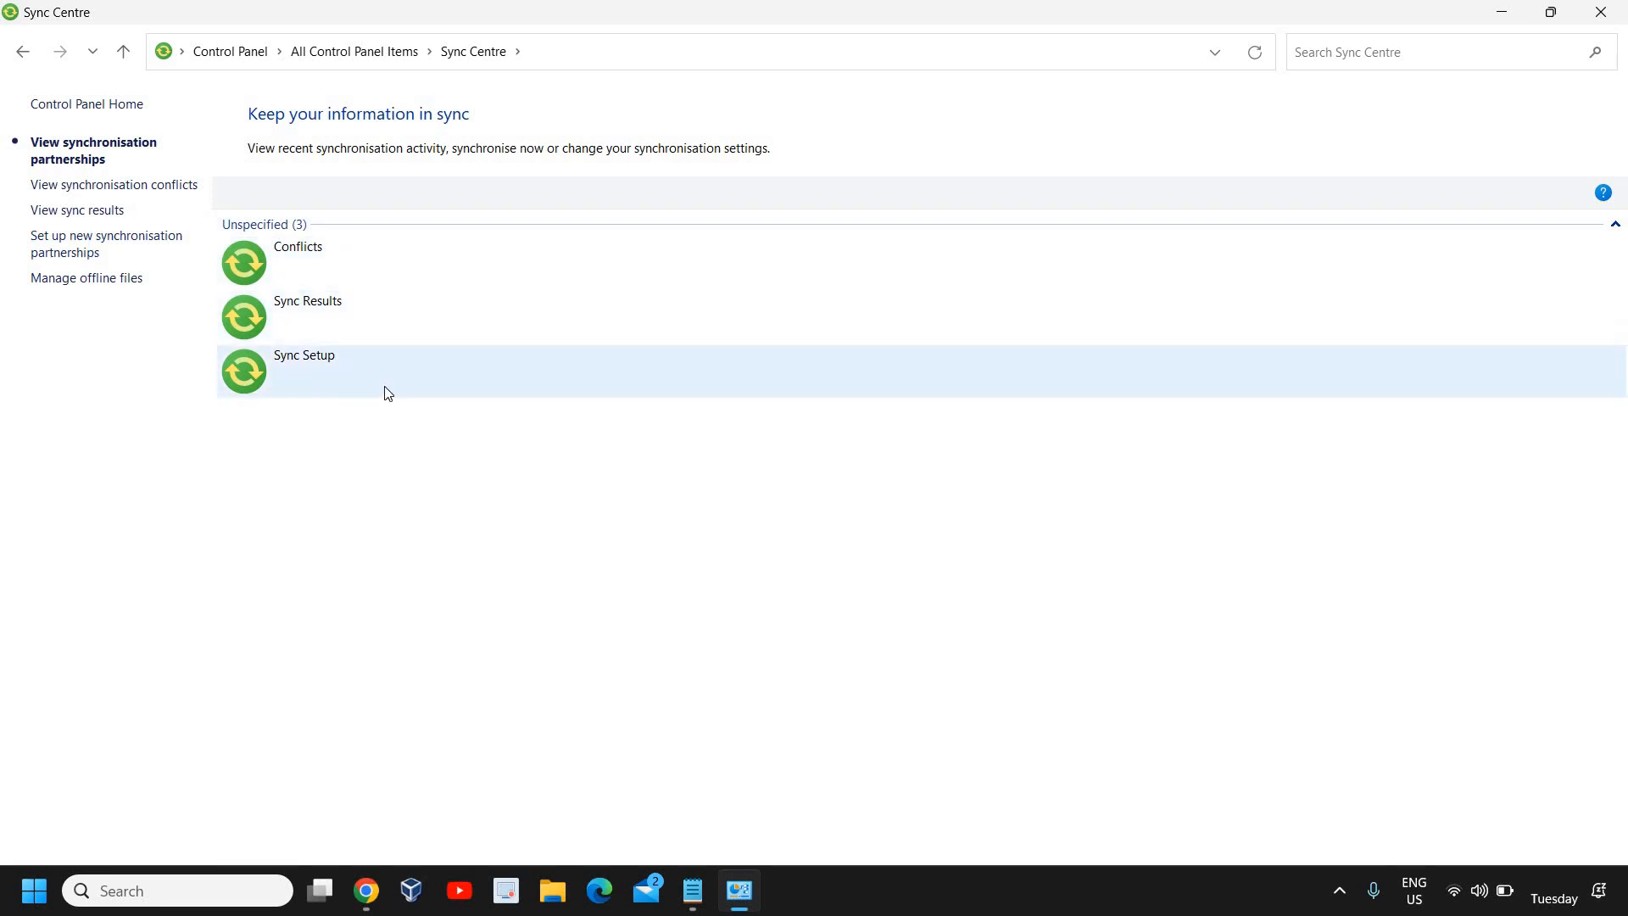
mouse_move(390, 399)
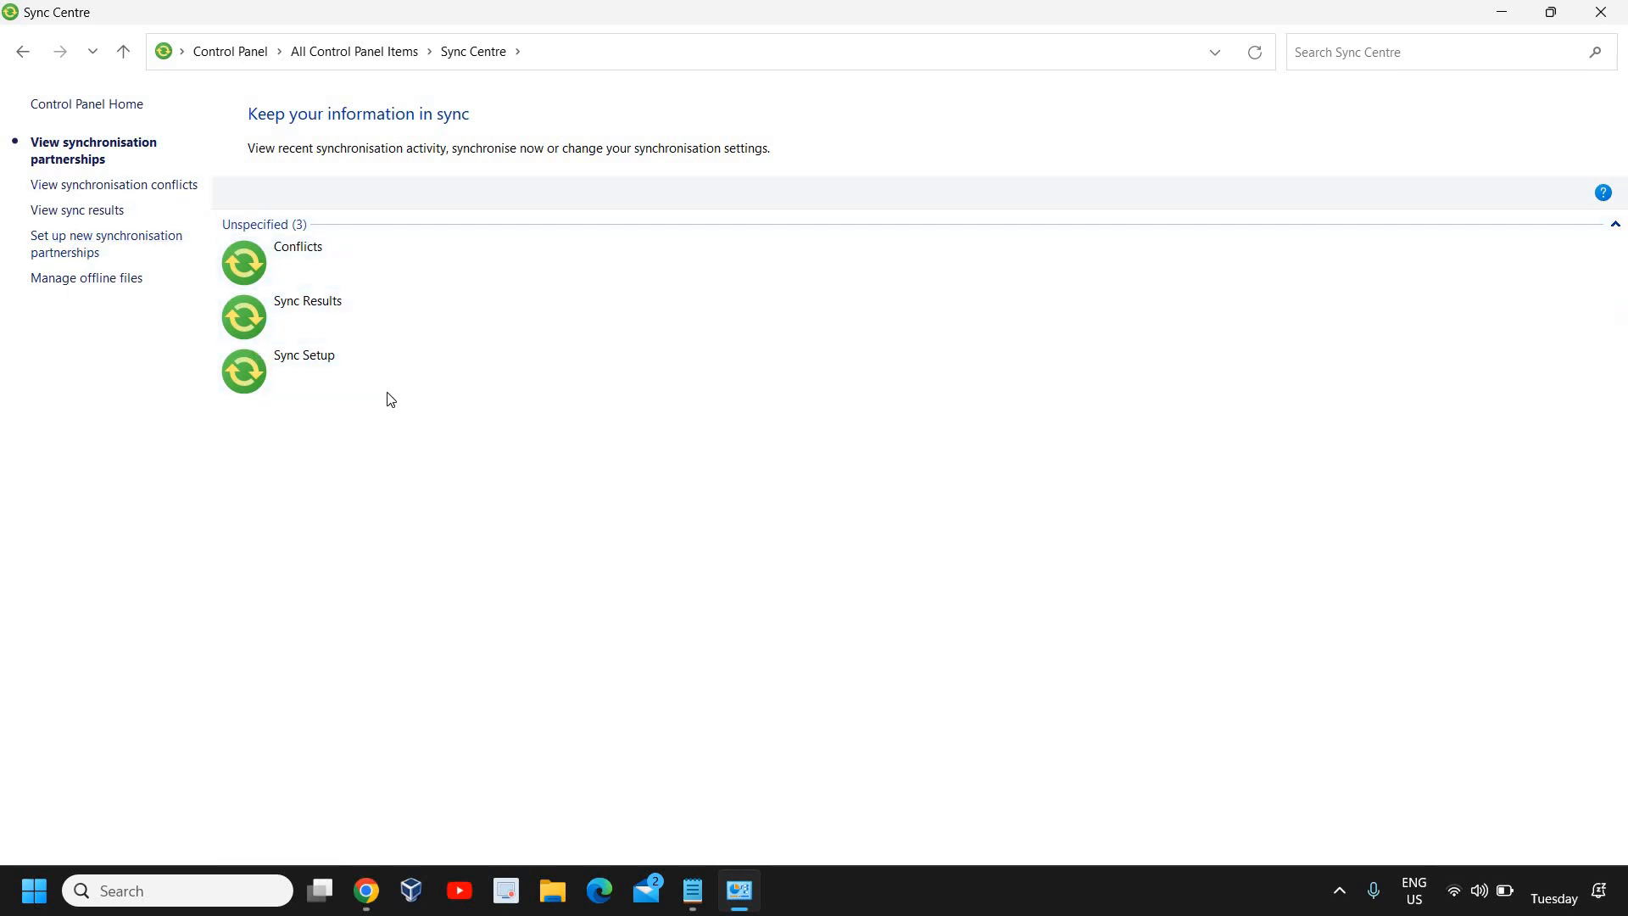
mouse_move(65, 278)
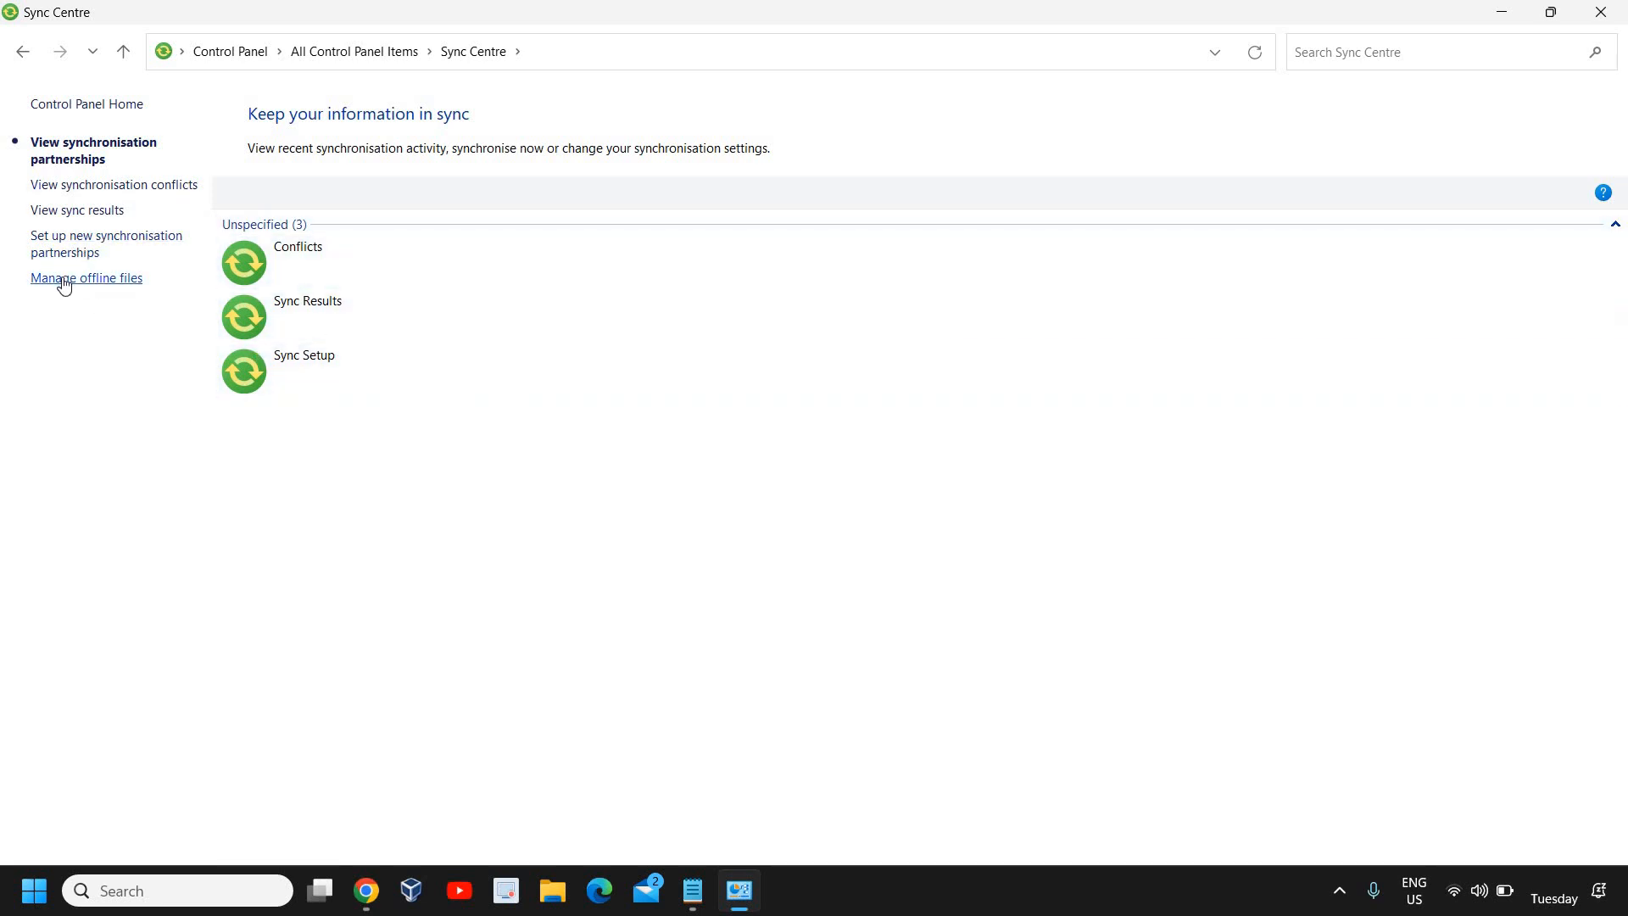
mouse_move(127, 353)
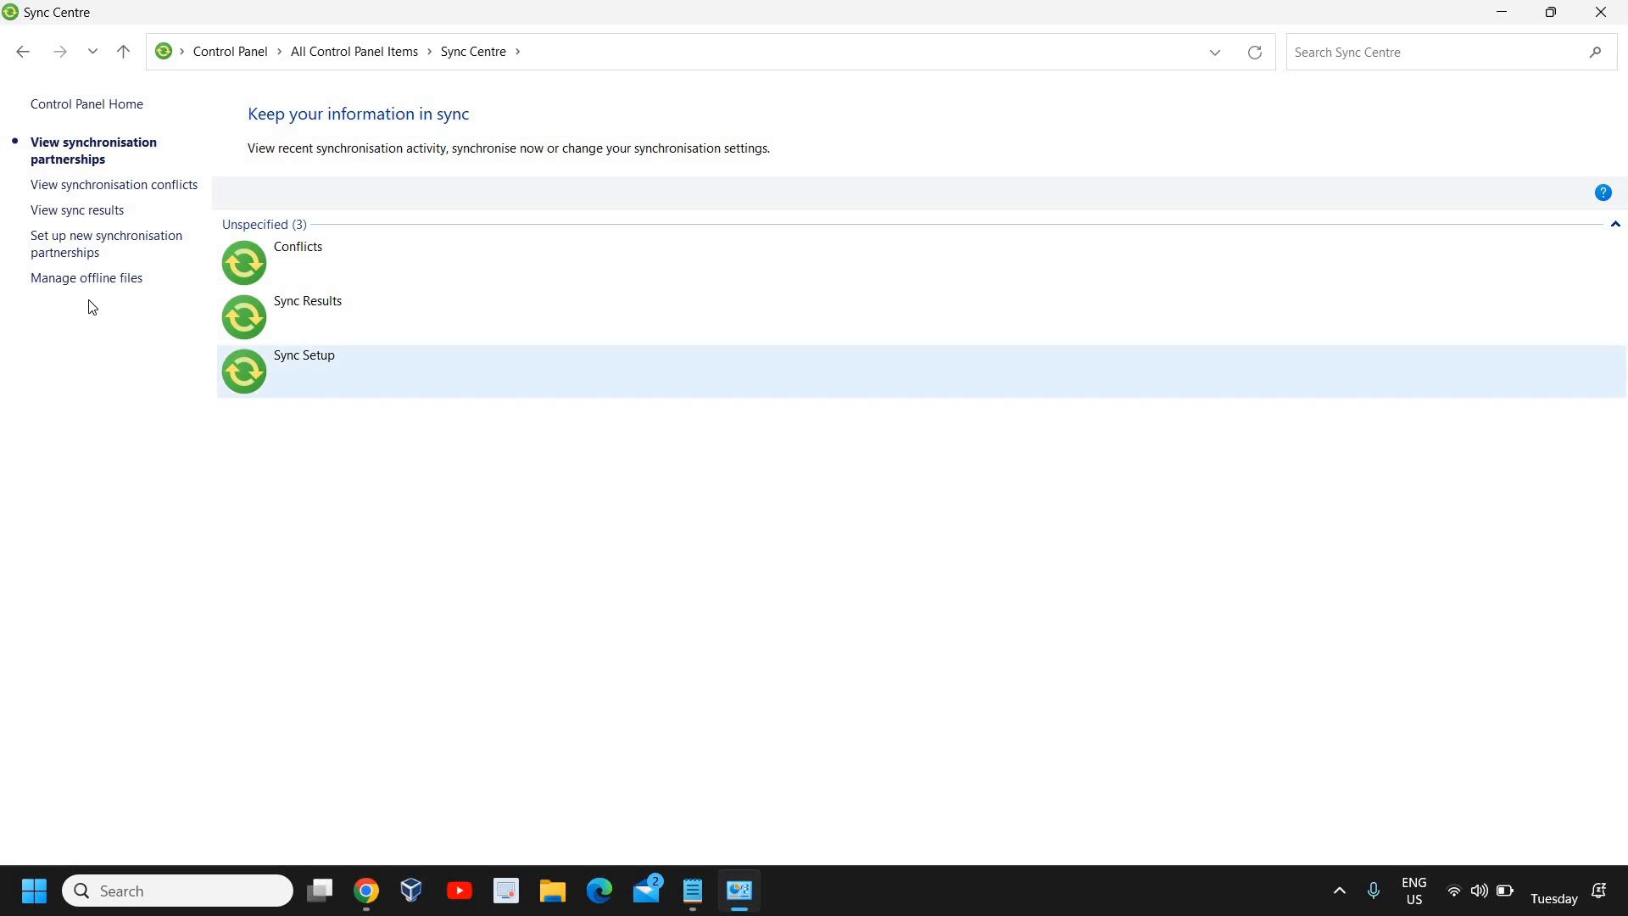
mouse_move(421, 427)
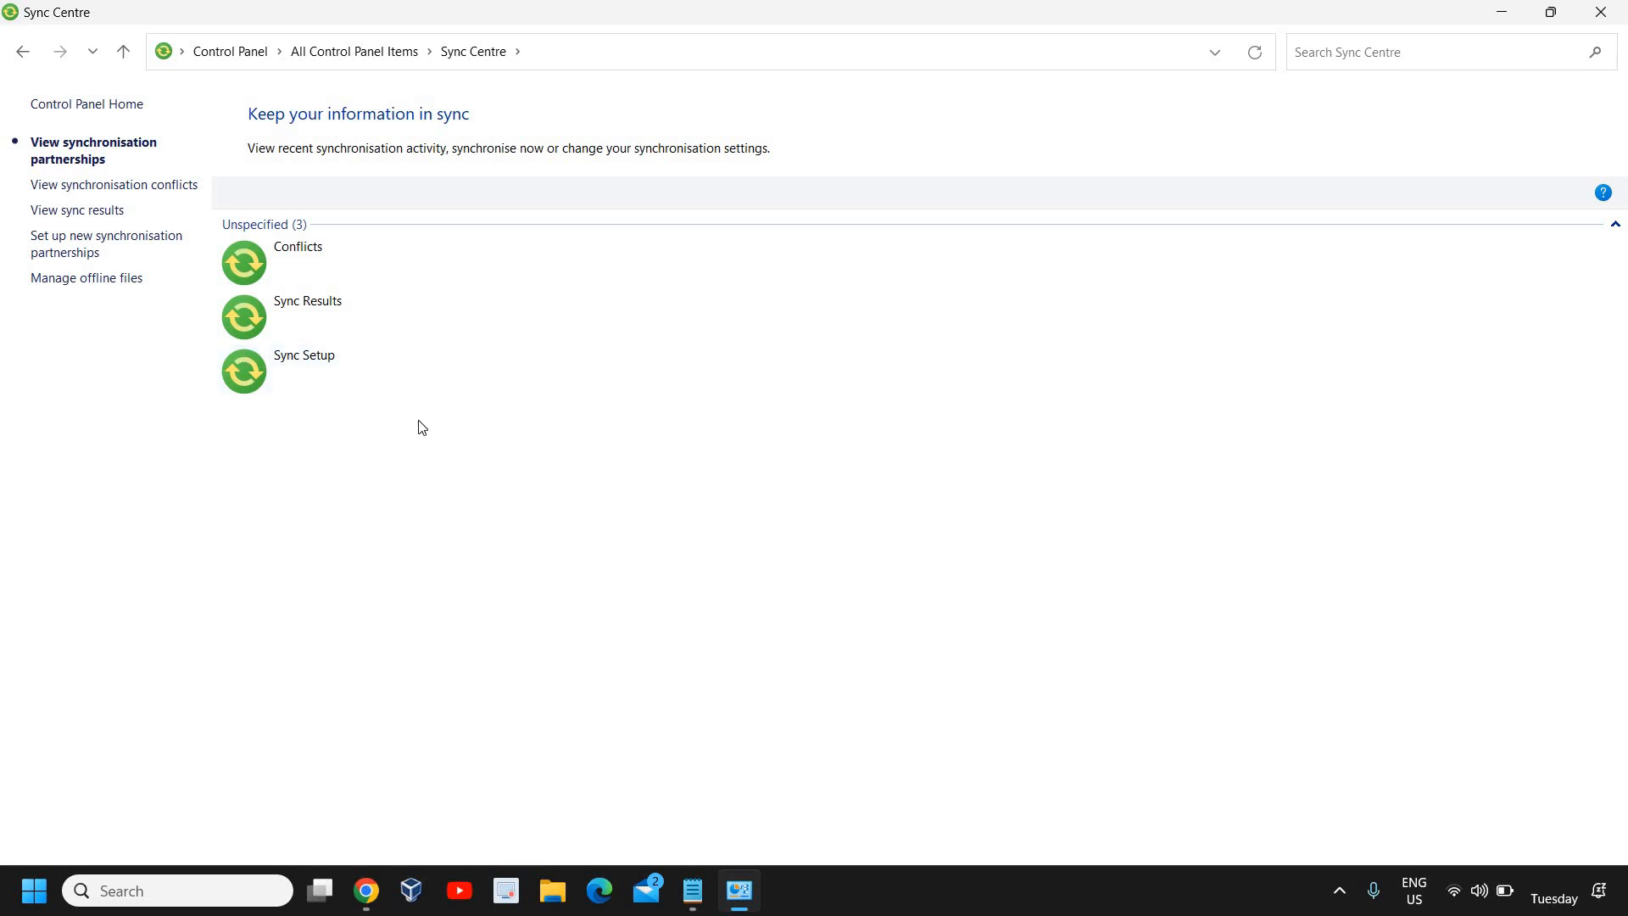
mouse_move(405, 89)
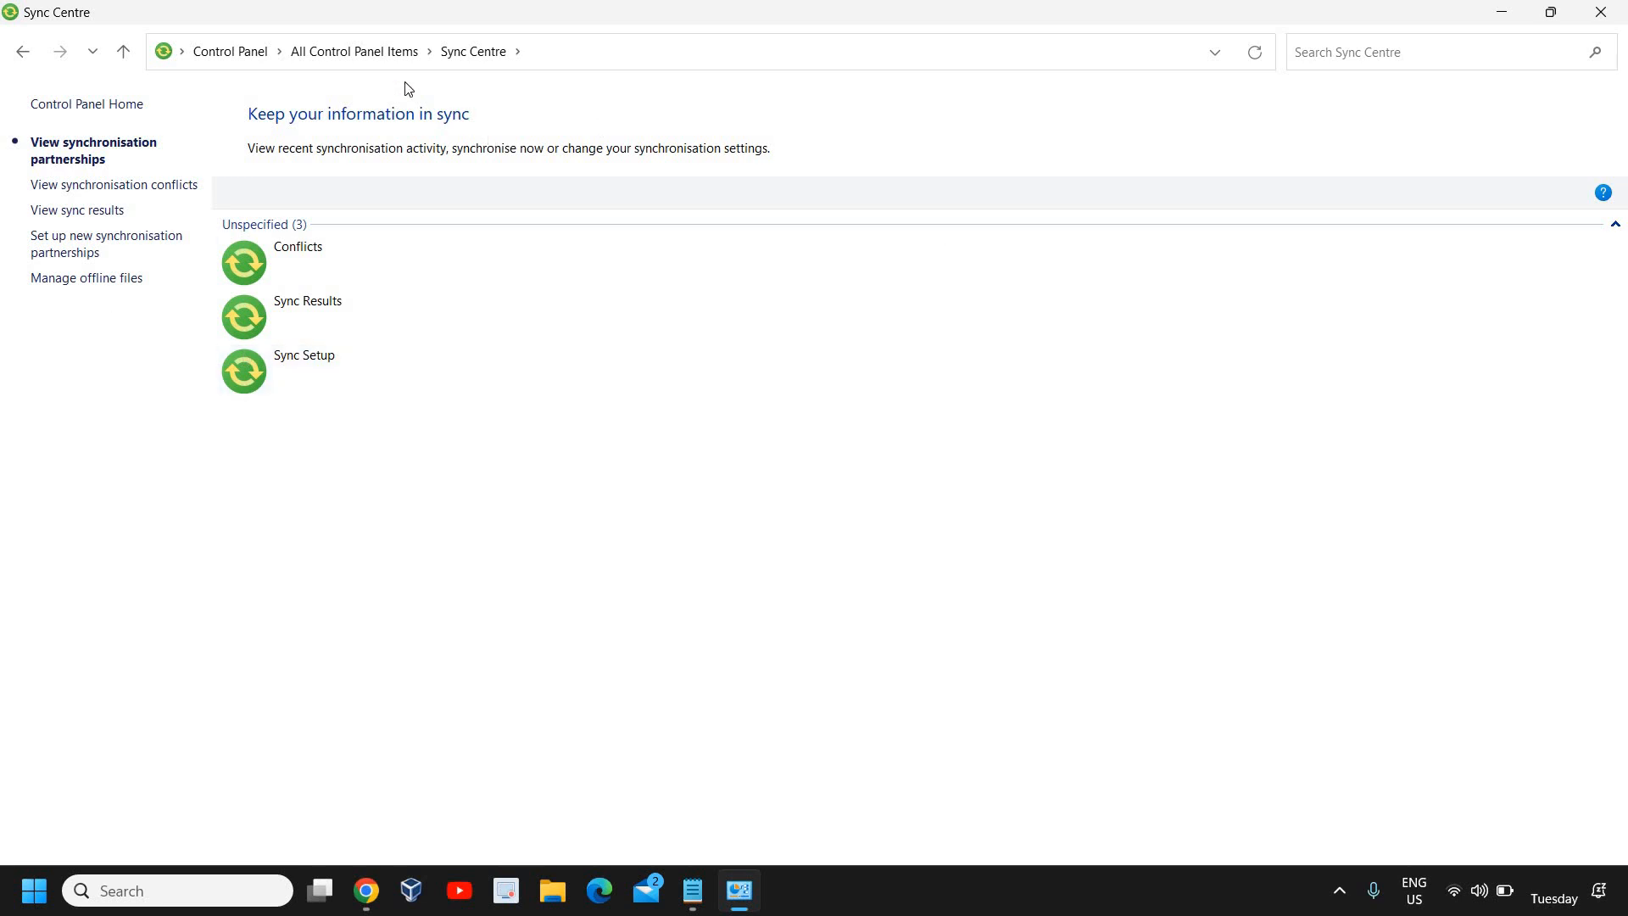
Return to All Control Panel Items and go into Network and Sharing Centre
left_click(353, 51)
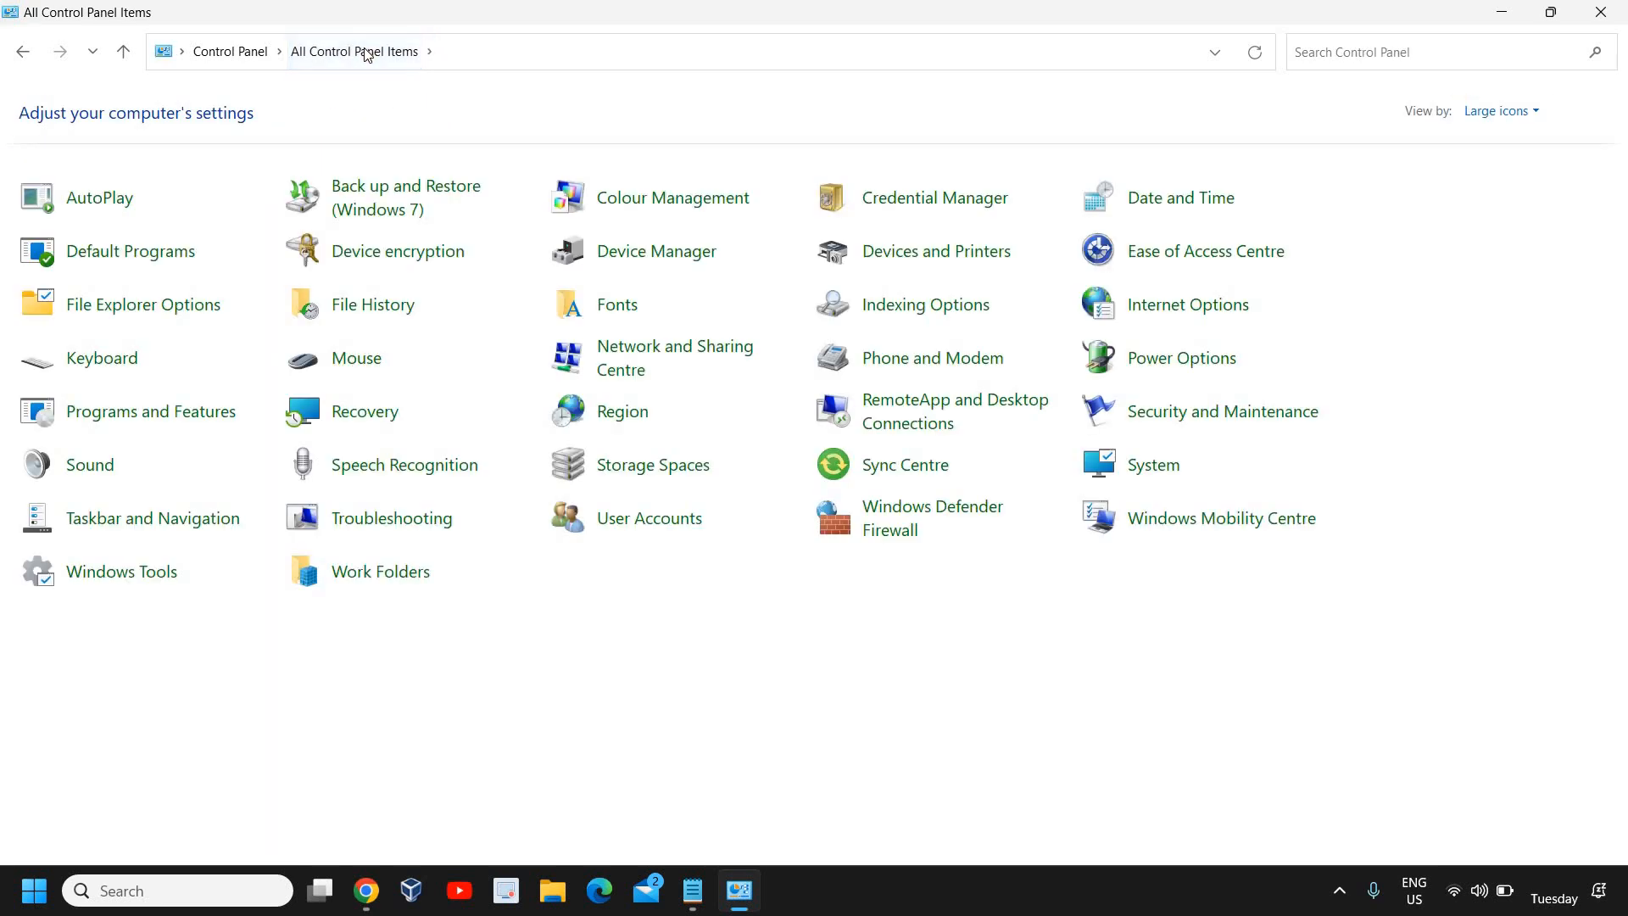
mouse_move(104, 833)
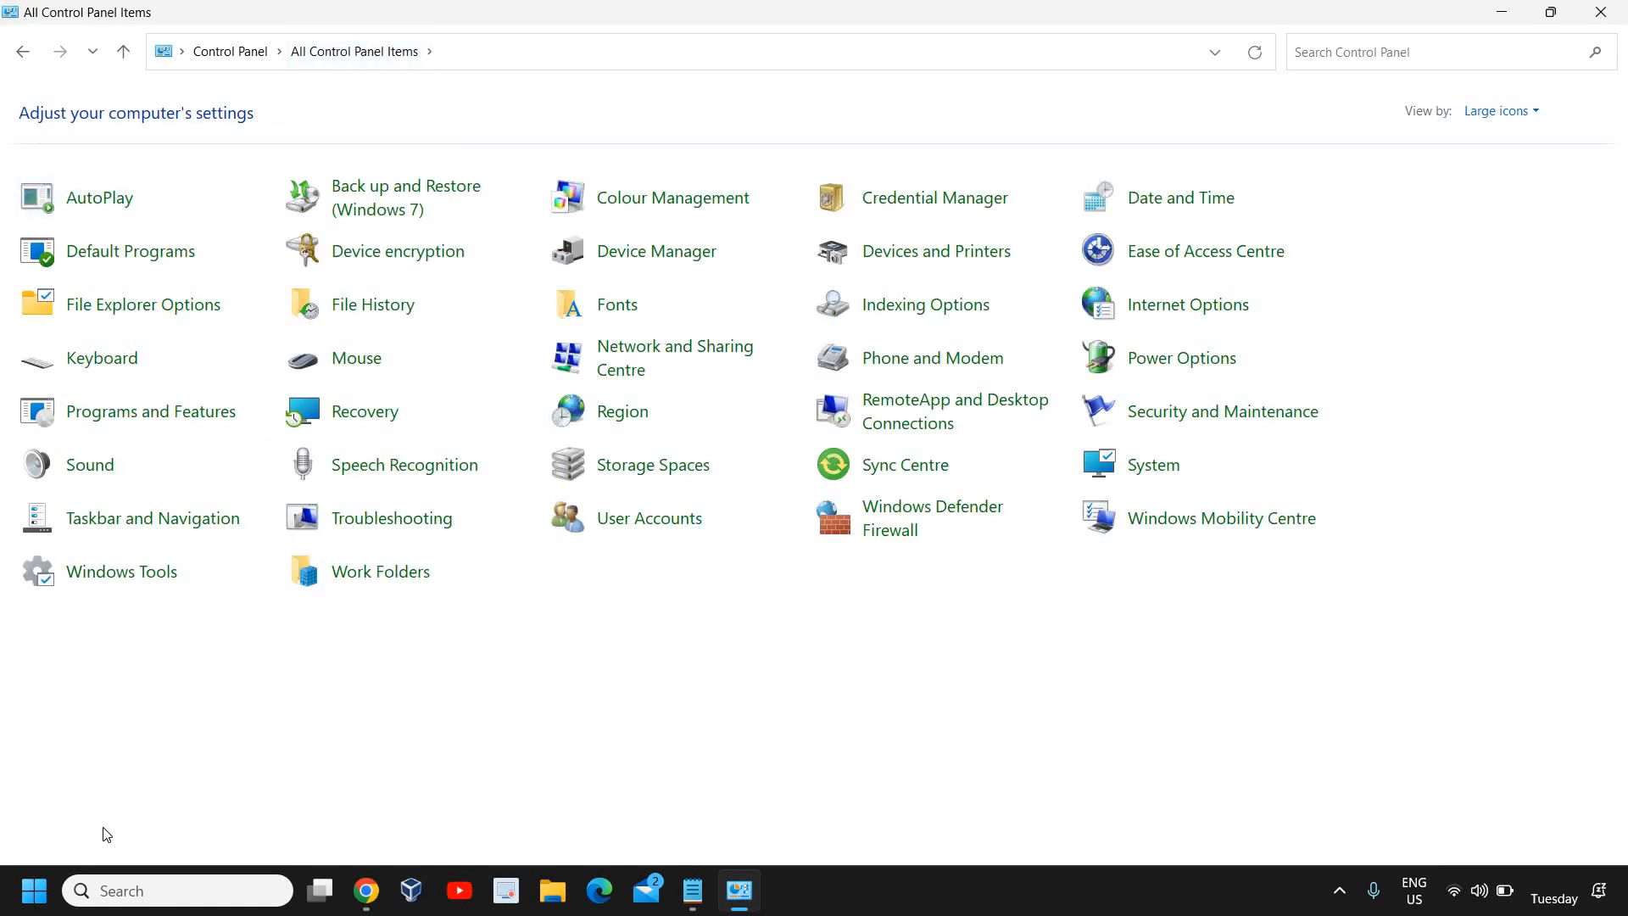
mouse_move(672, 341)
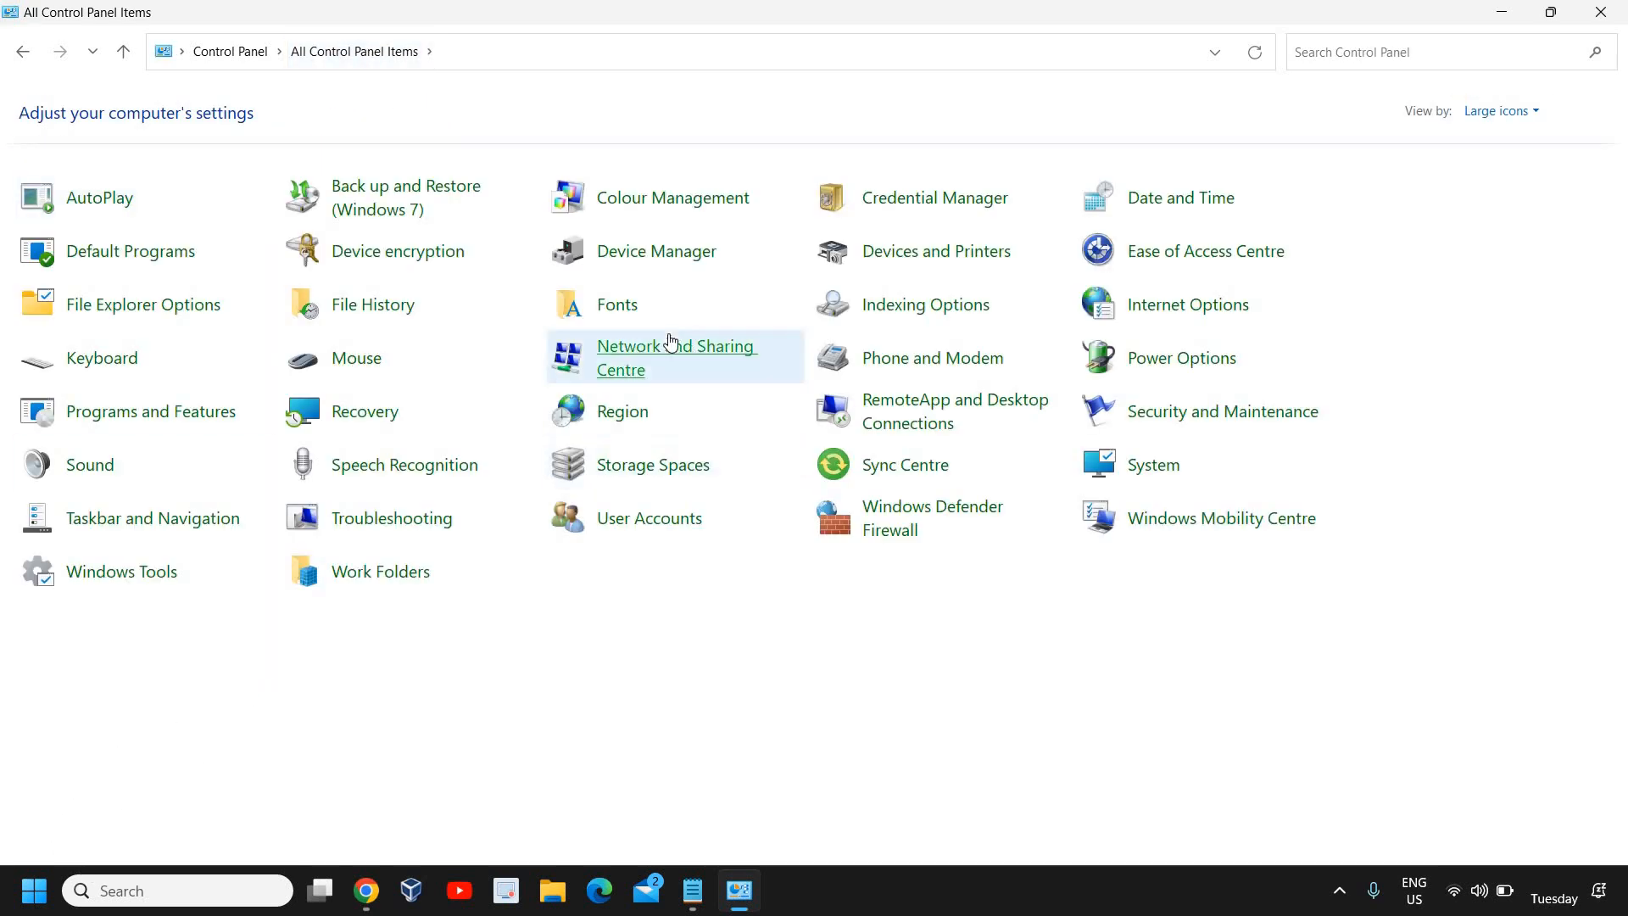
mouse_move(678, 351)
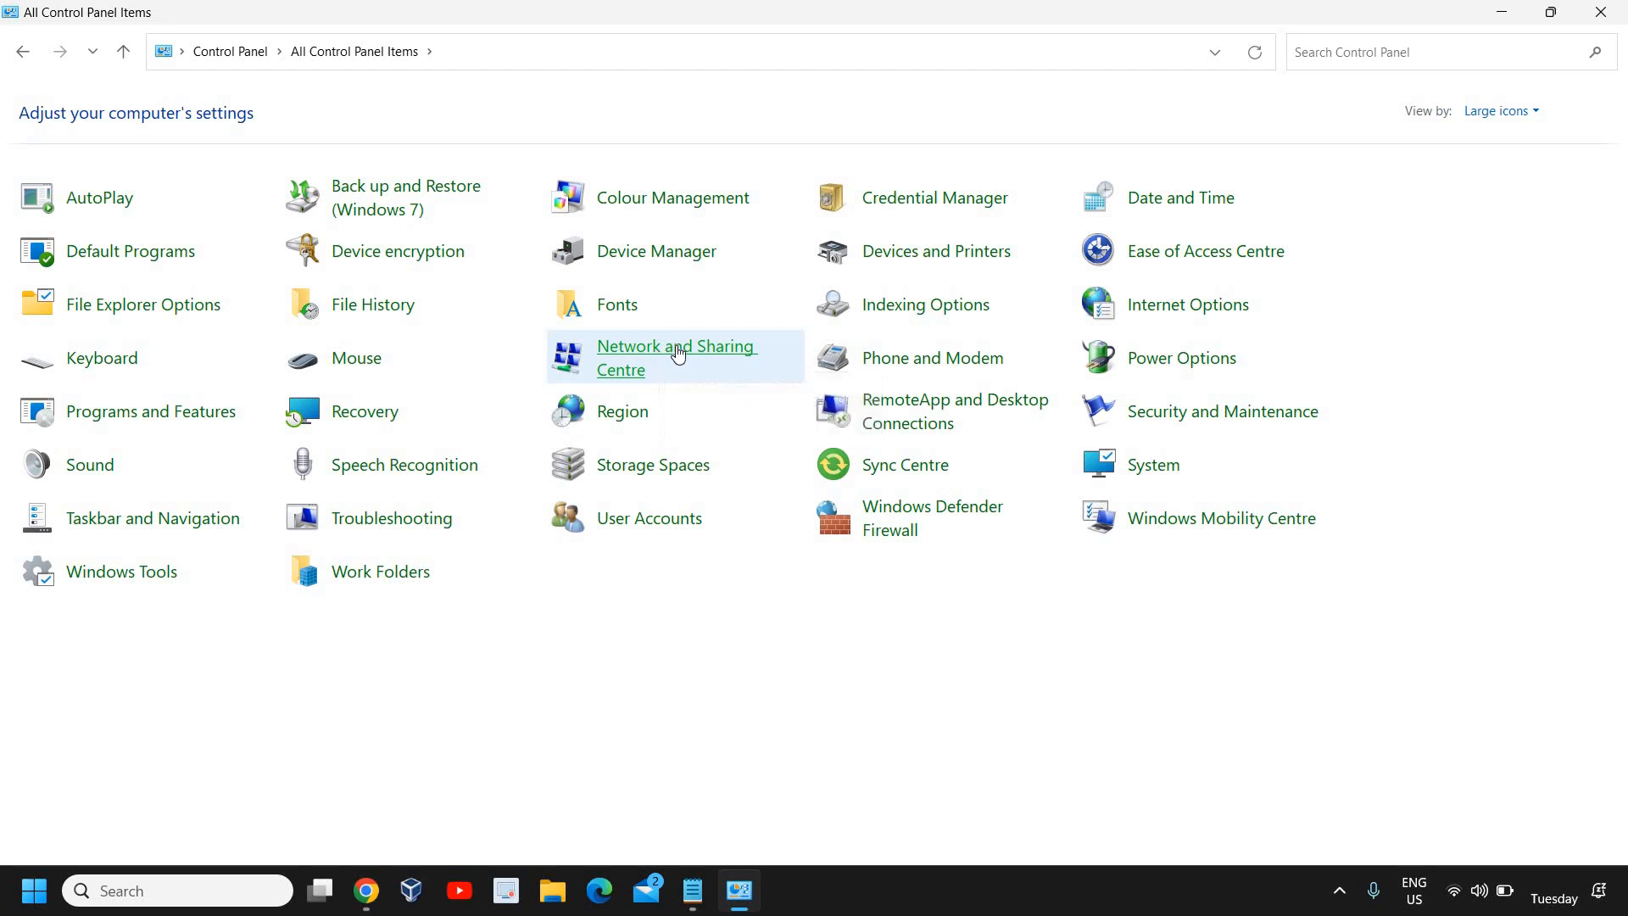
left_click(676, 356)
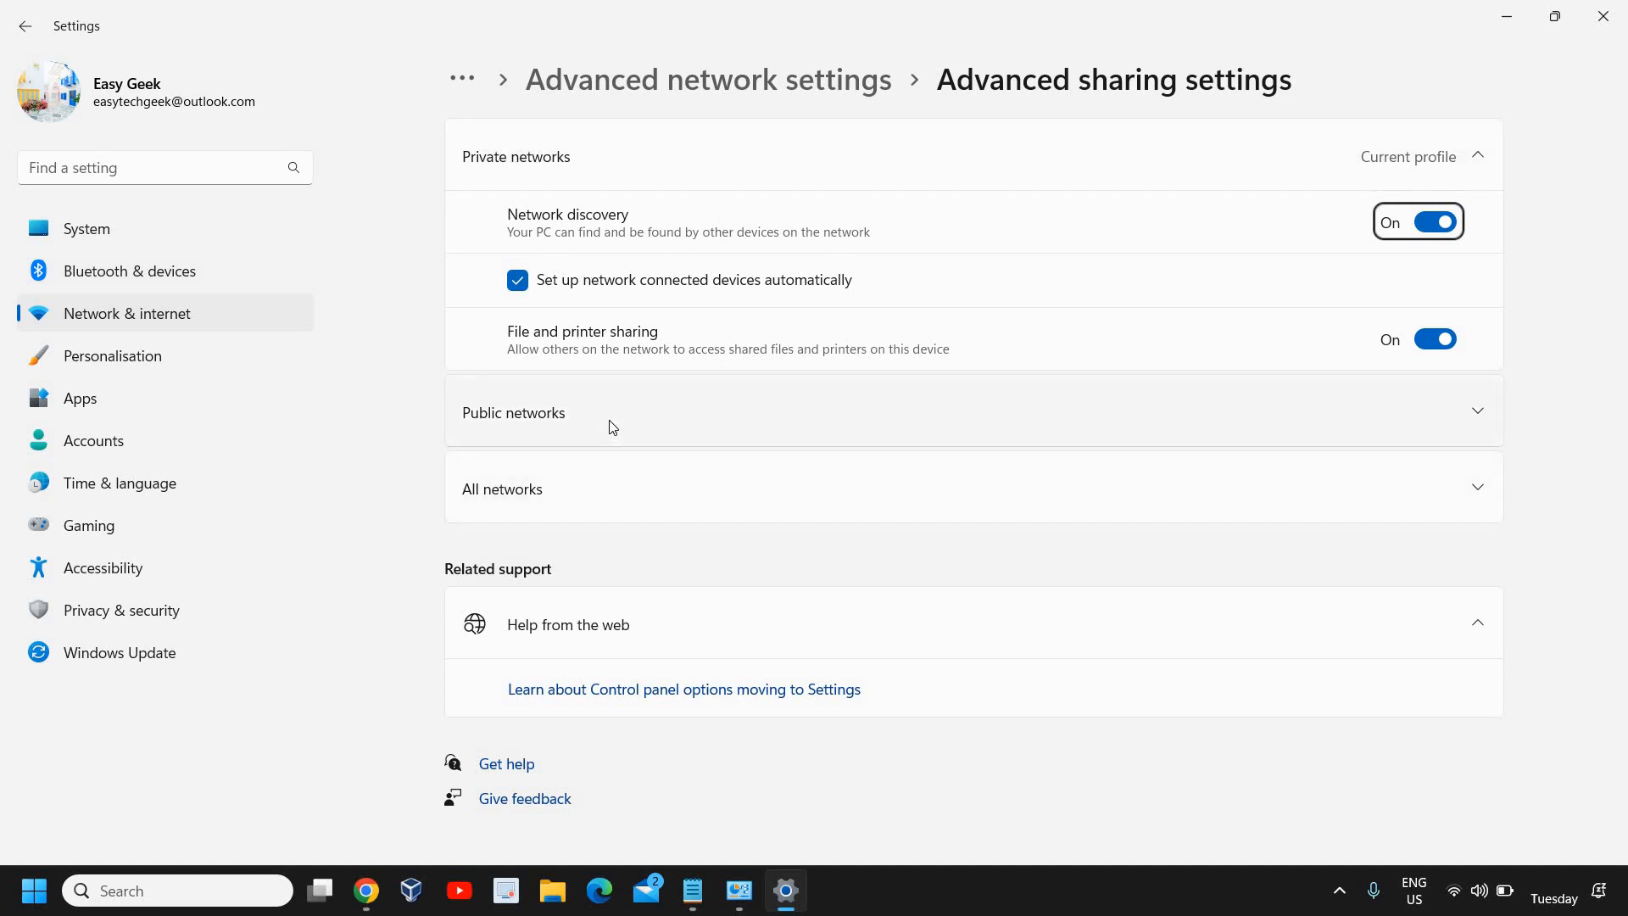
mouse_move(570, 235)
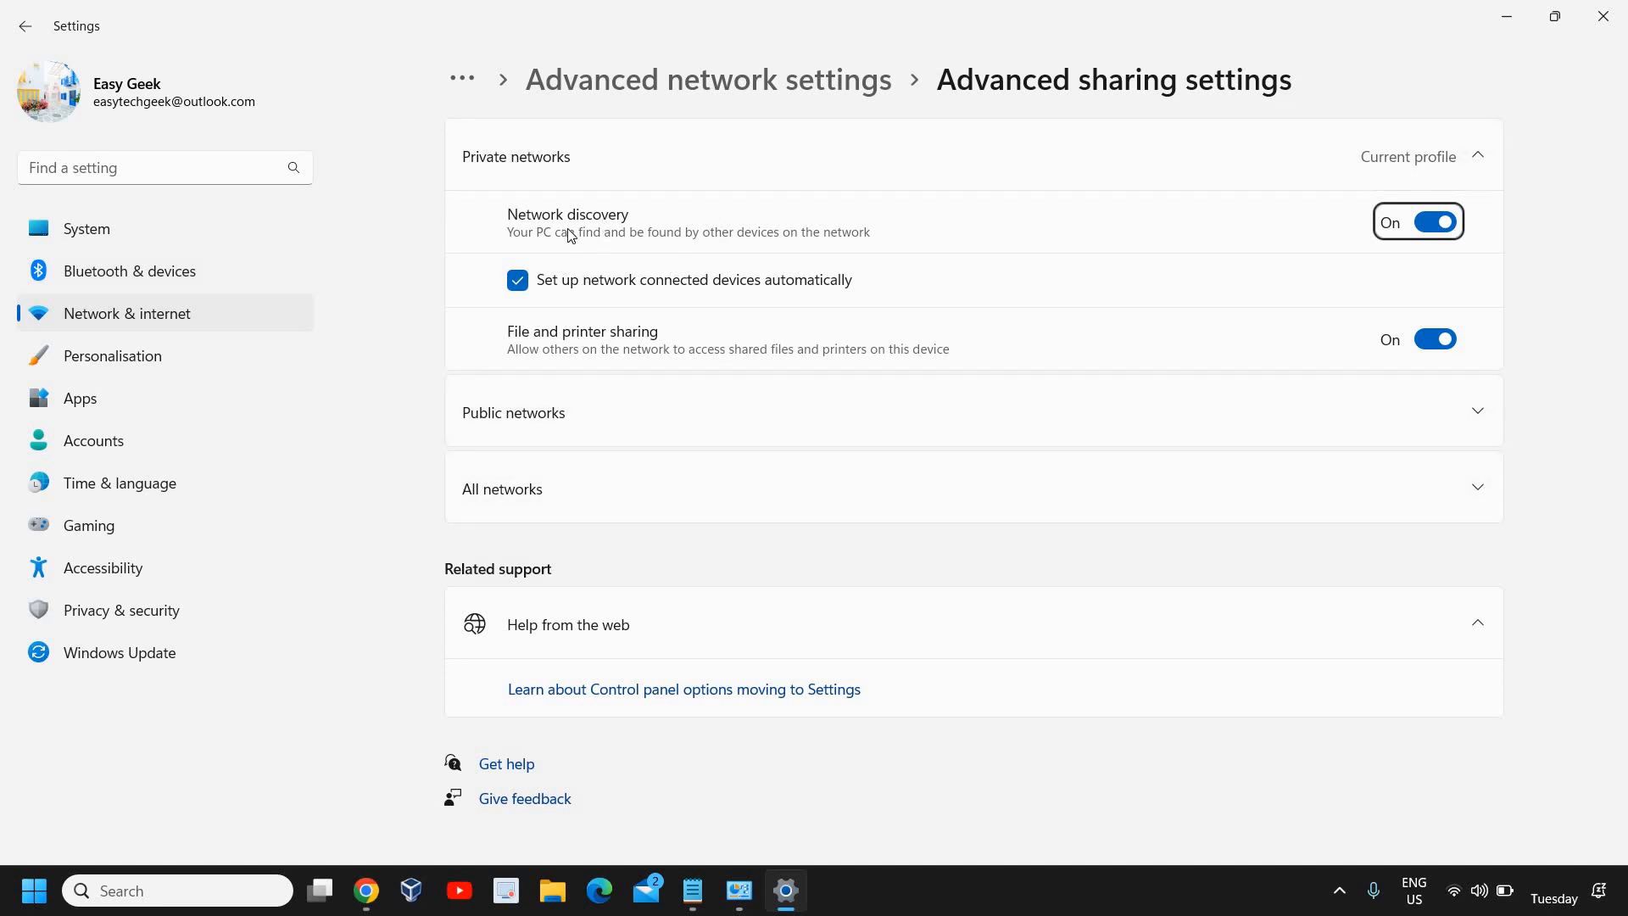
Switch Network discovery off for private networks, then off for public networks too
left_click(1432, 221)
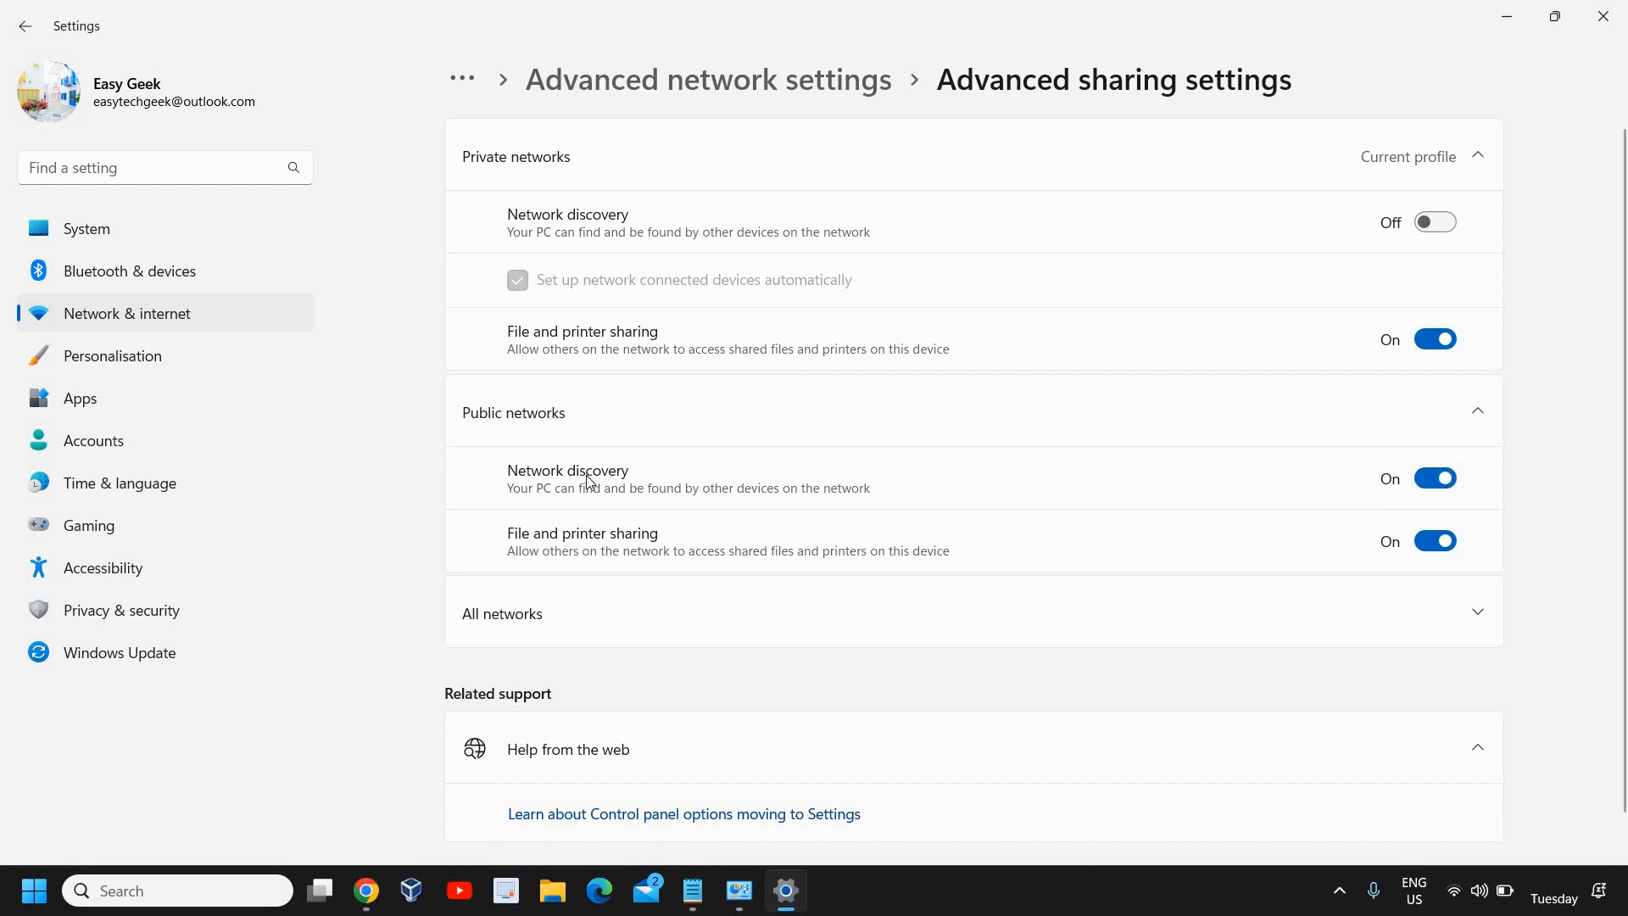
mouse_move(550, 500)
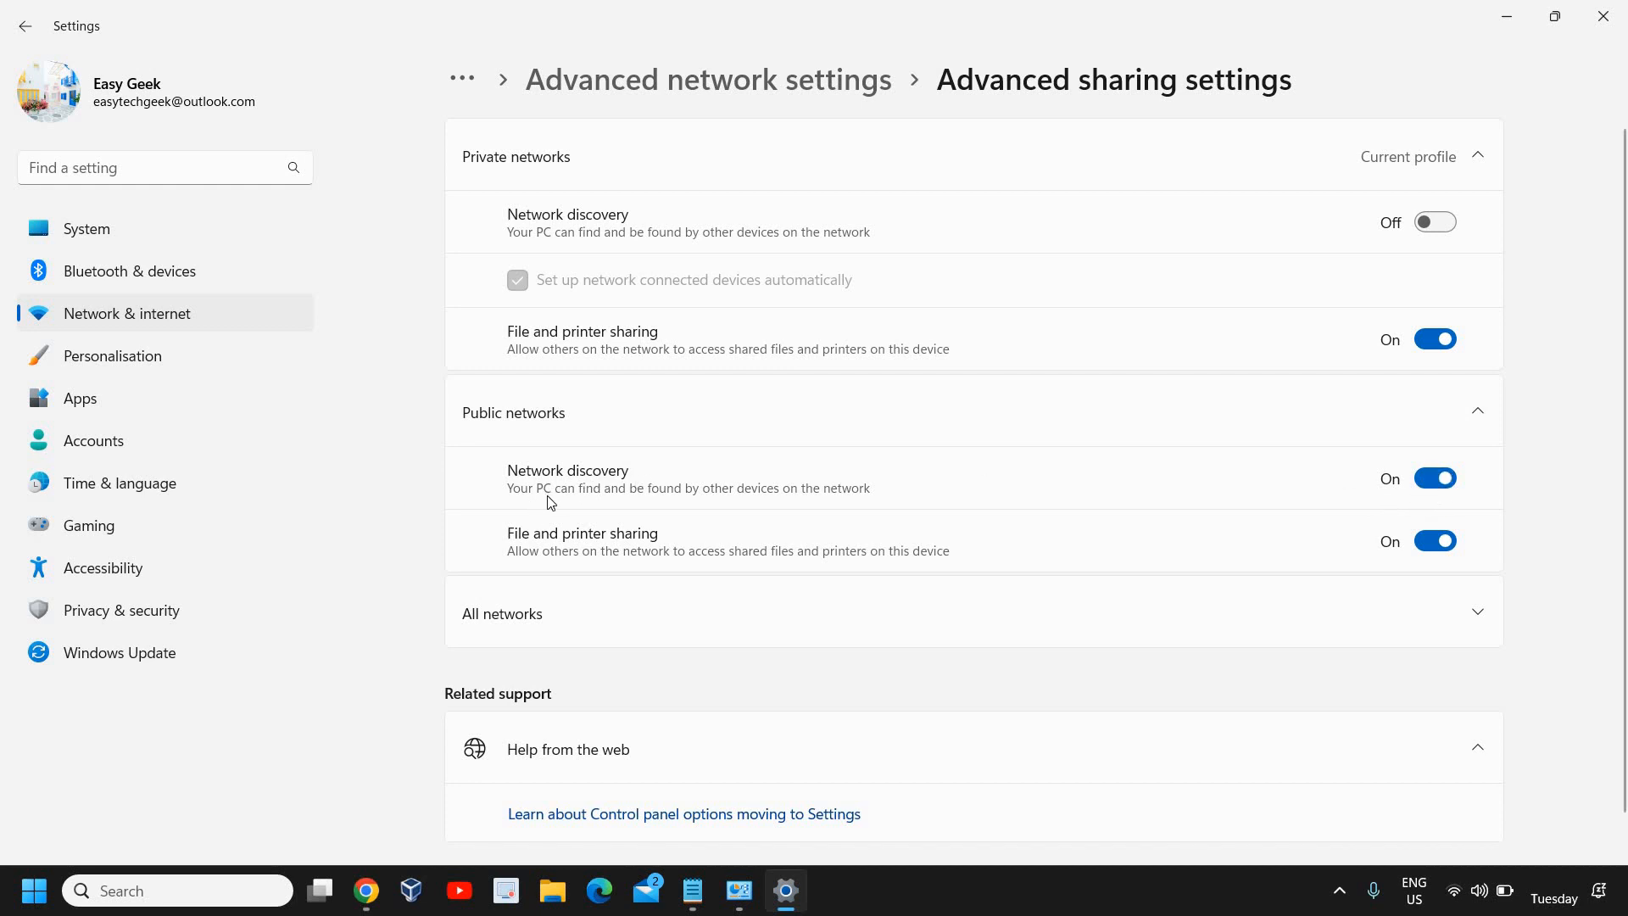
mouse_move(658, 495)
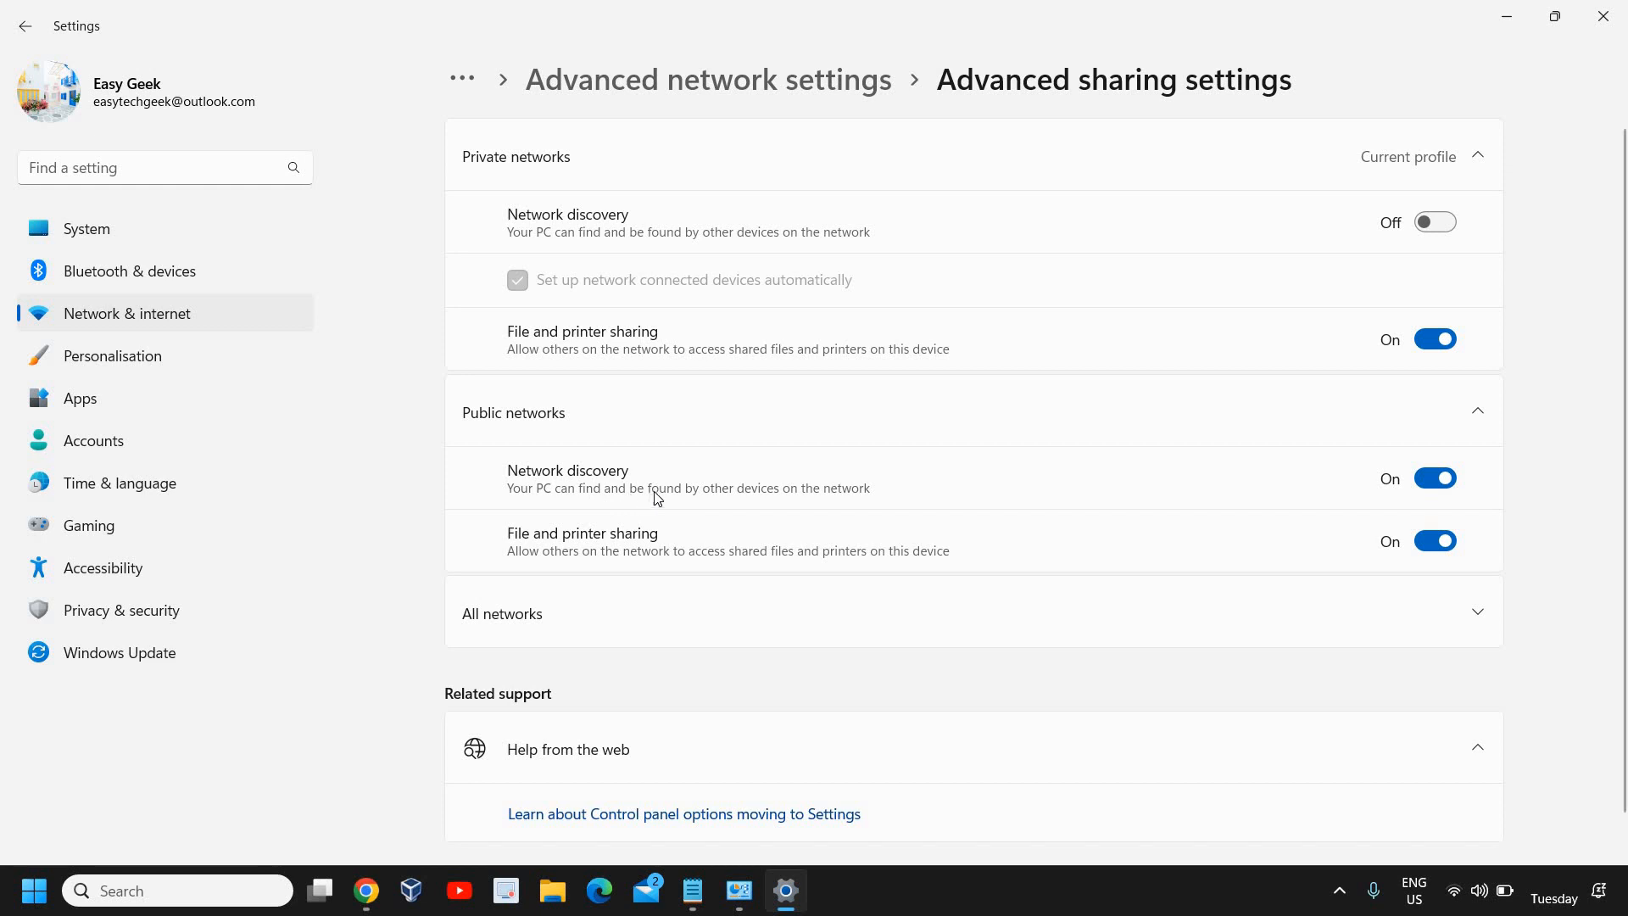
mouse_move(846, 501)
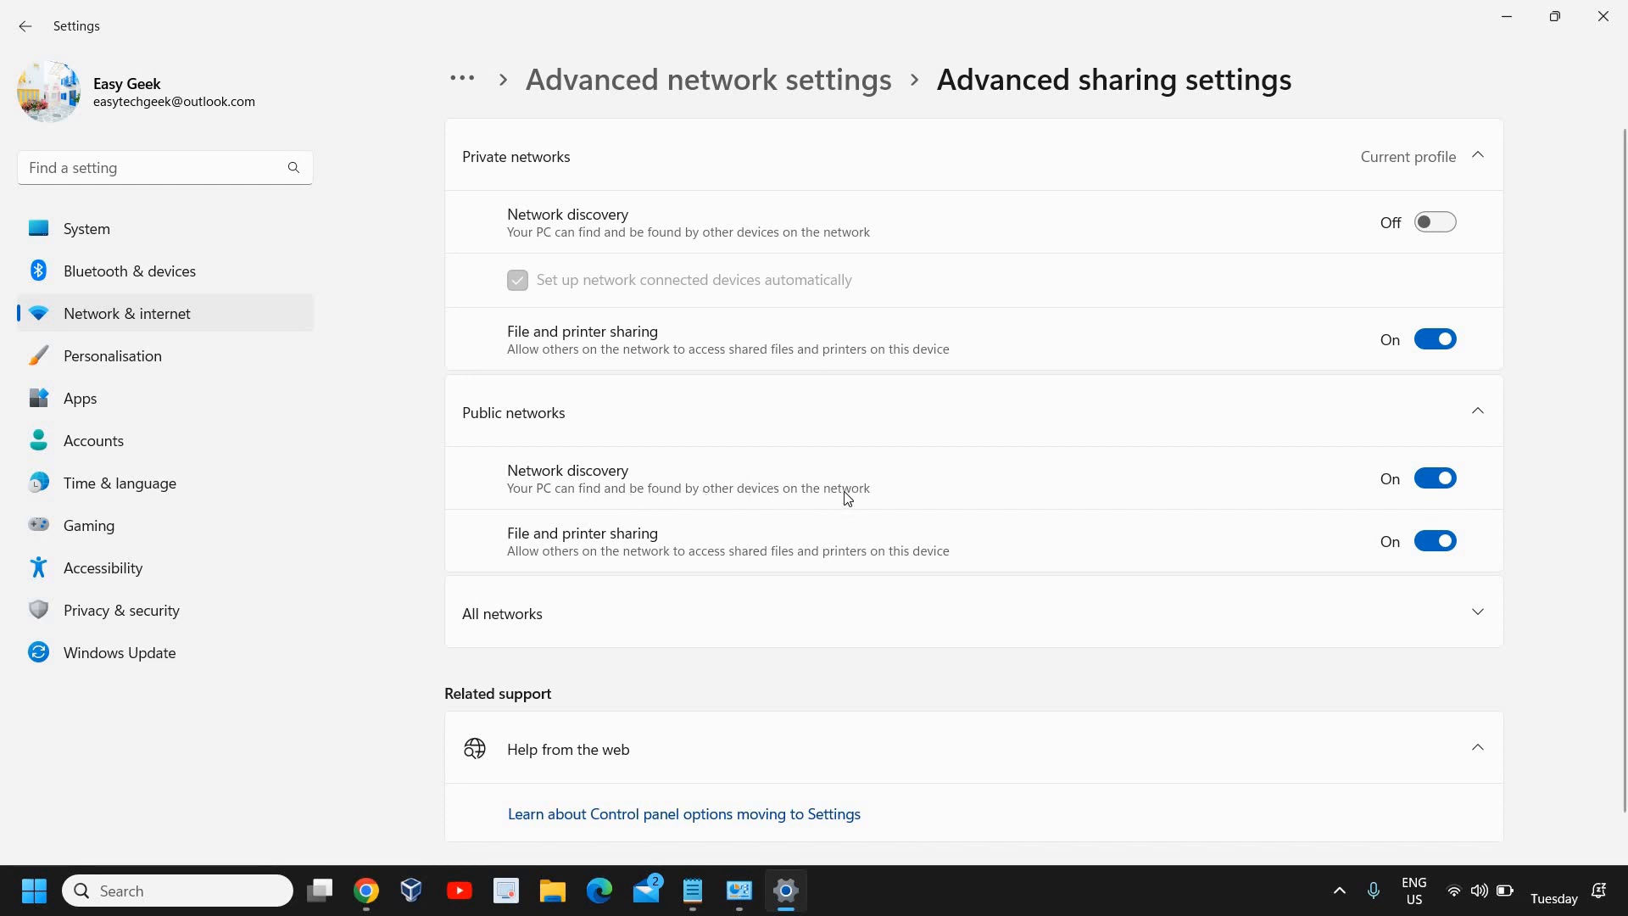
left_click(1435, 478)
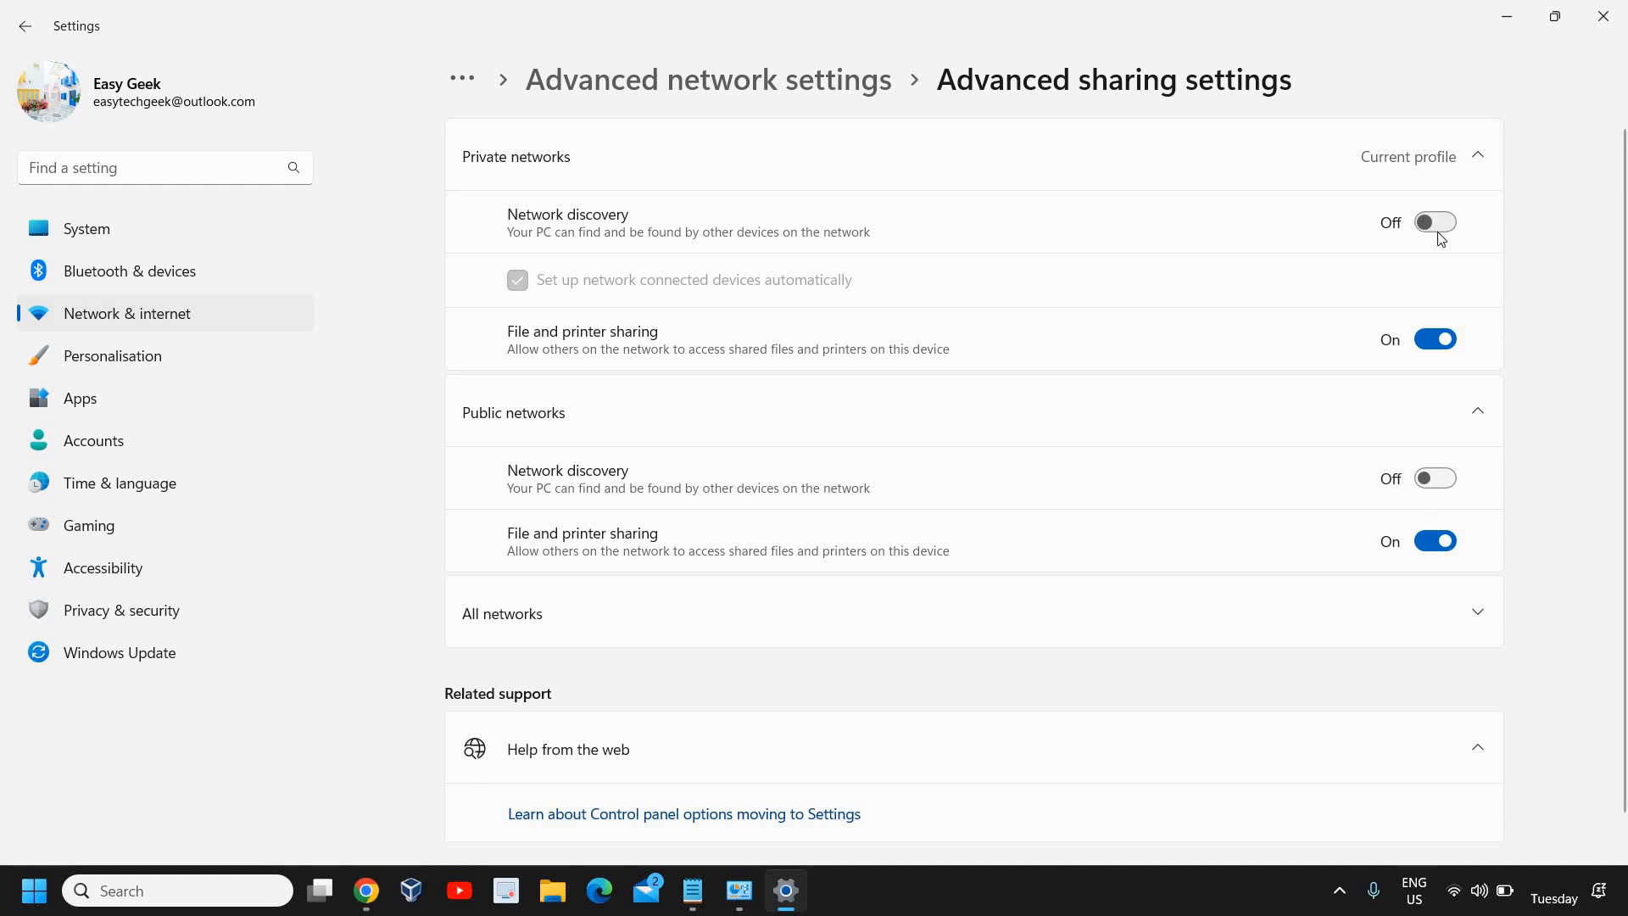
mouse_move(875, 426)
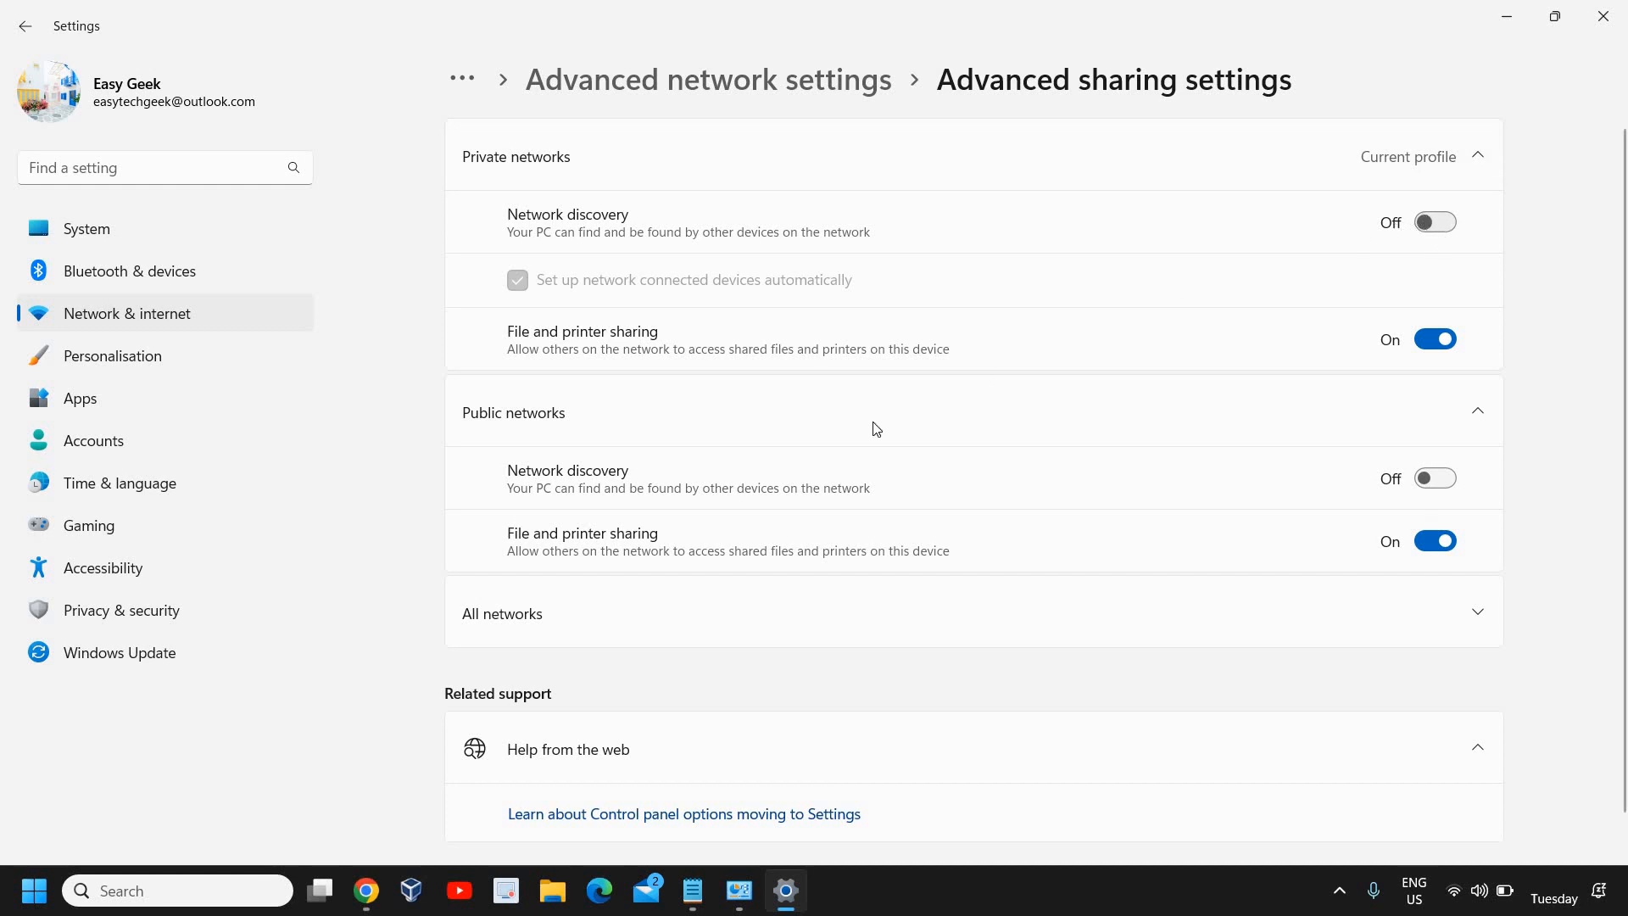
mouse_move(526, 348)
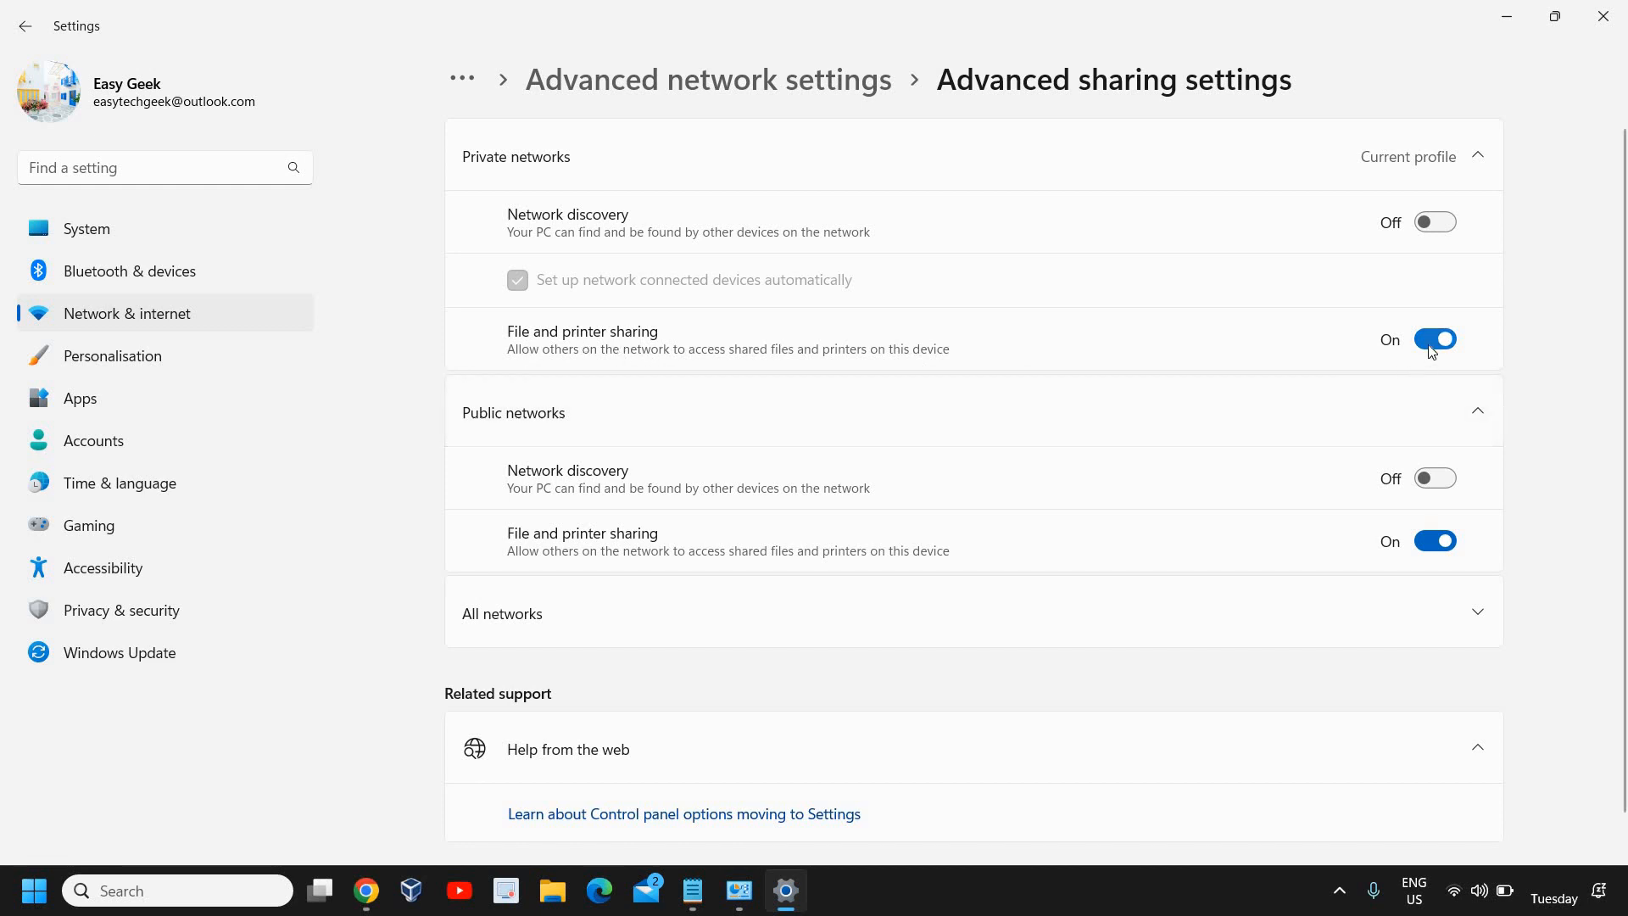
Toggle File and printer sharing for private and public networks, ending with both switched off
left_click(1435, 339)
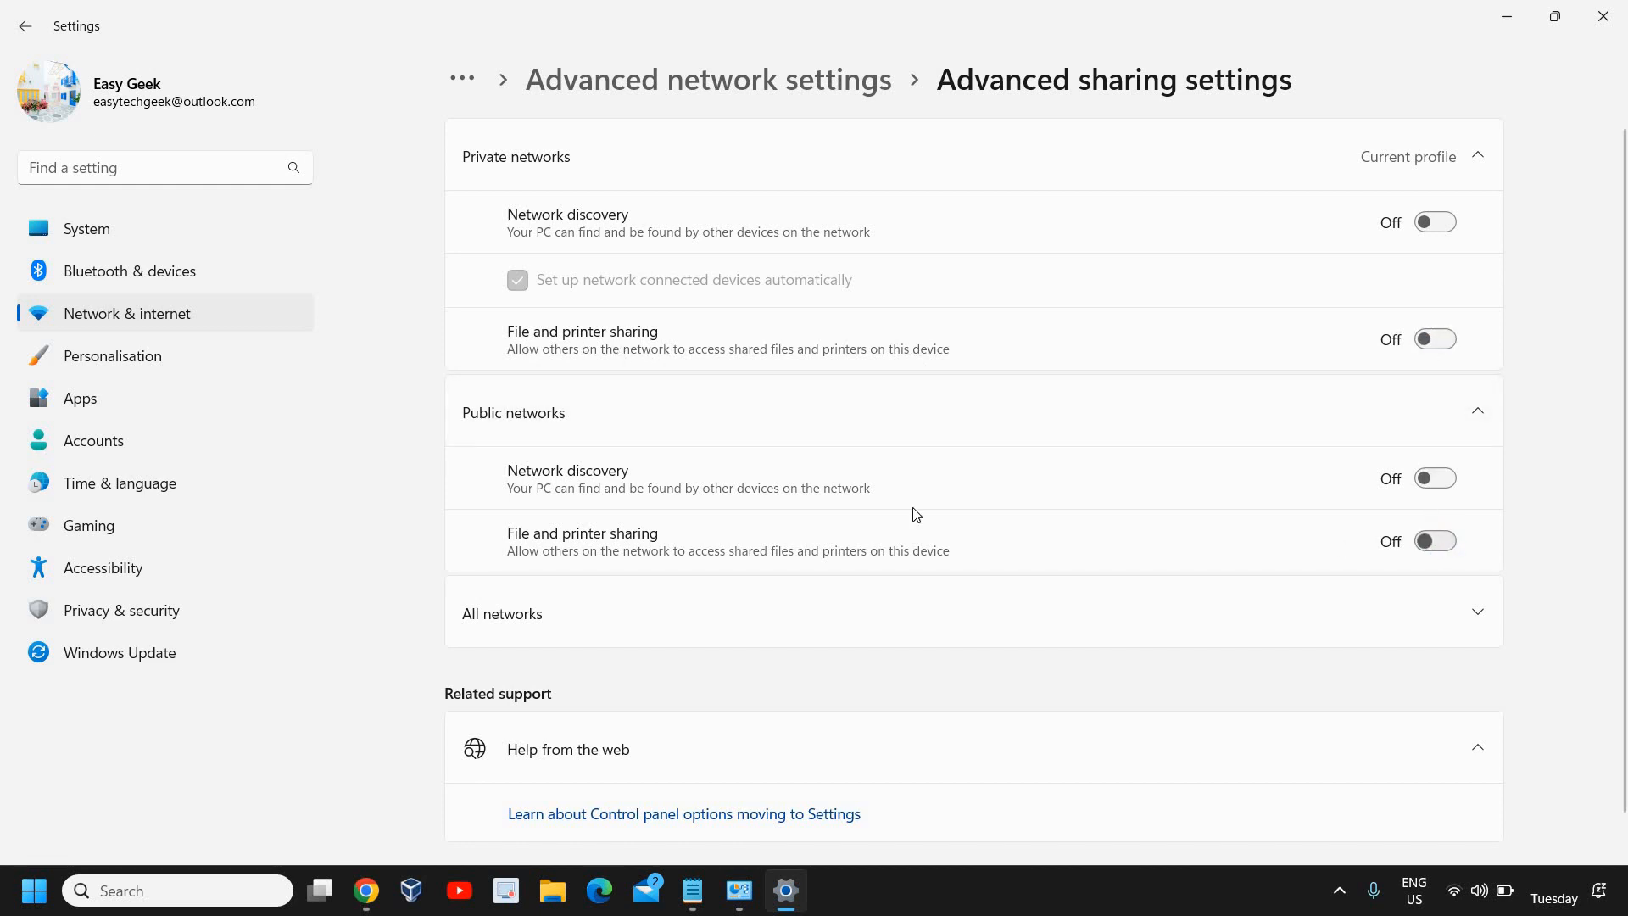
mouse_move(1279, 538)
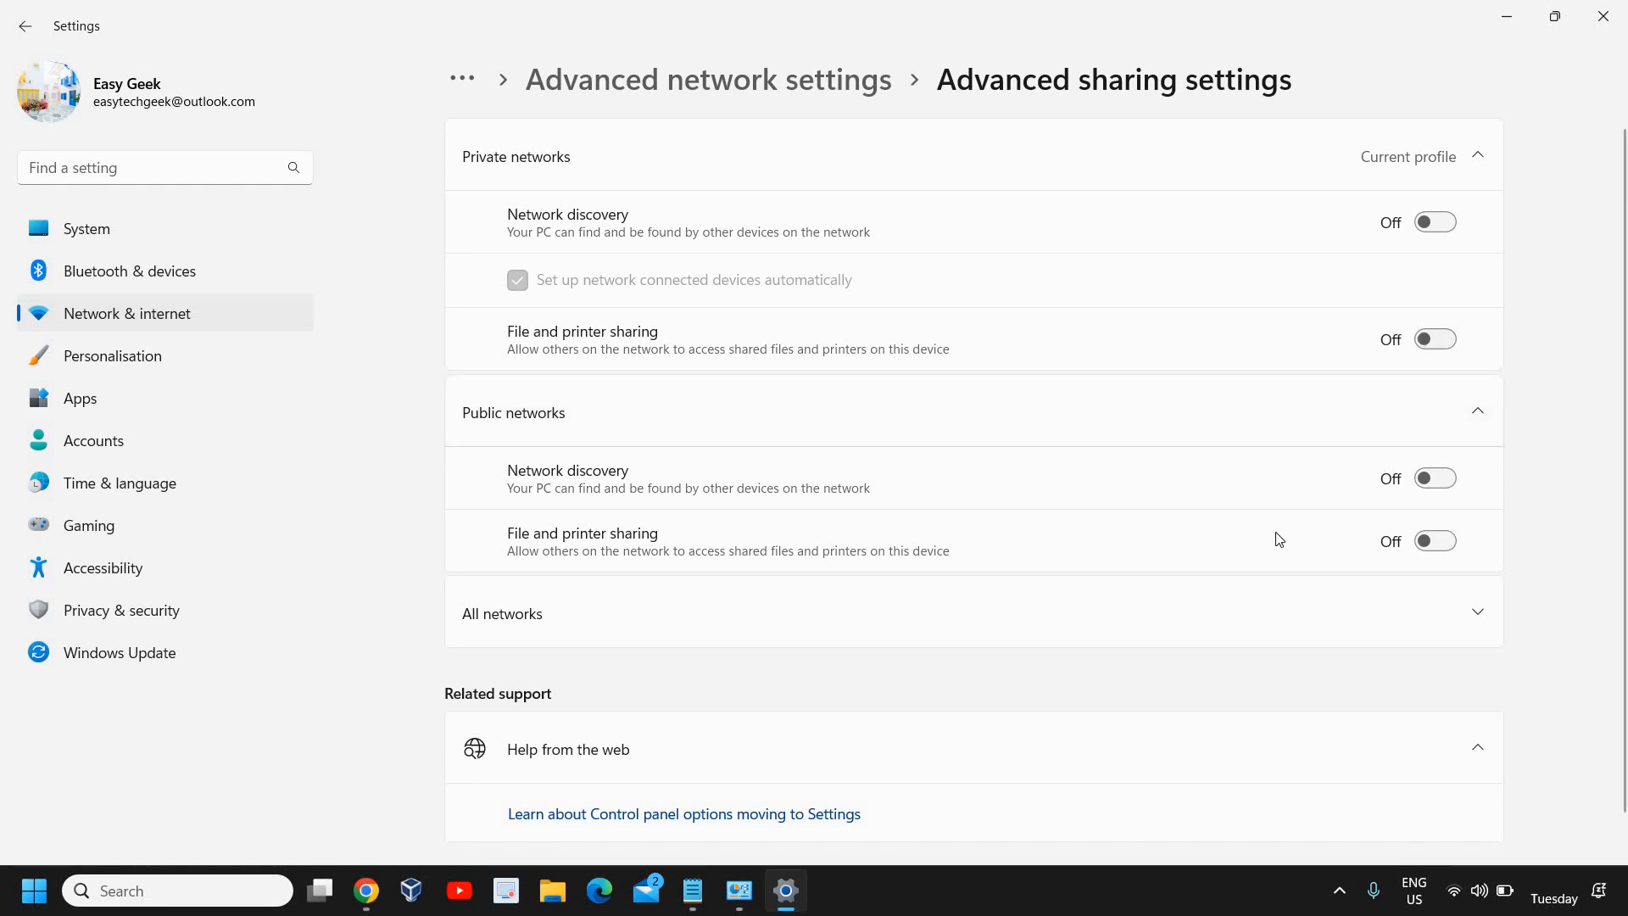
mouse_move(560, 341)
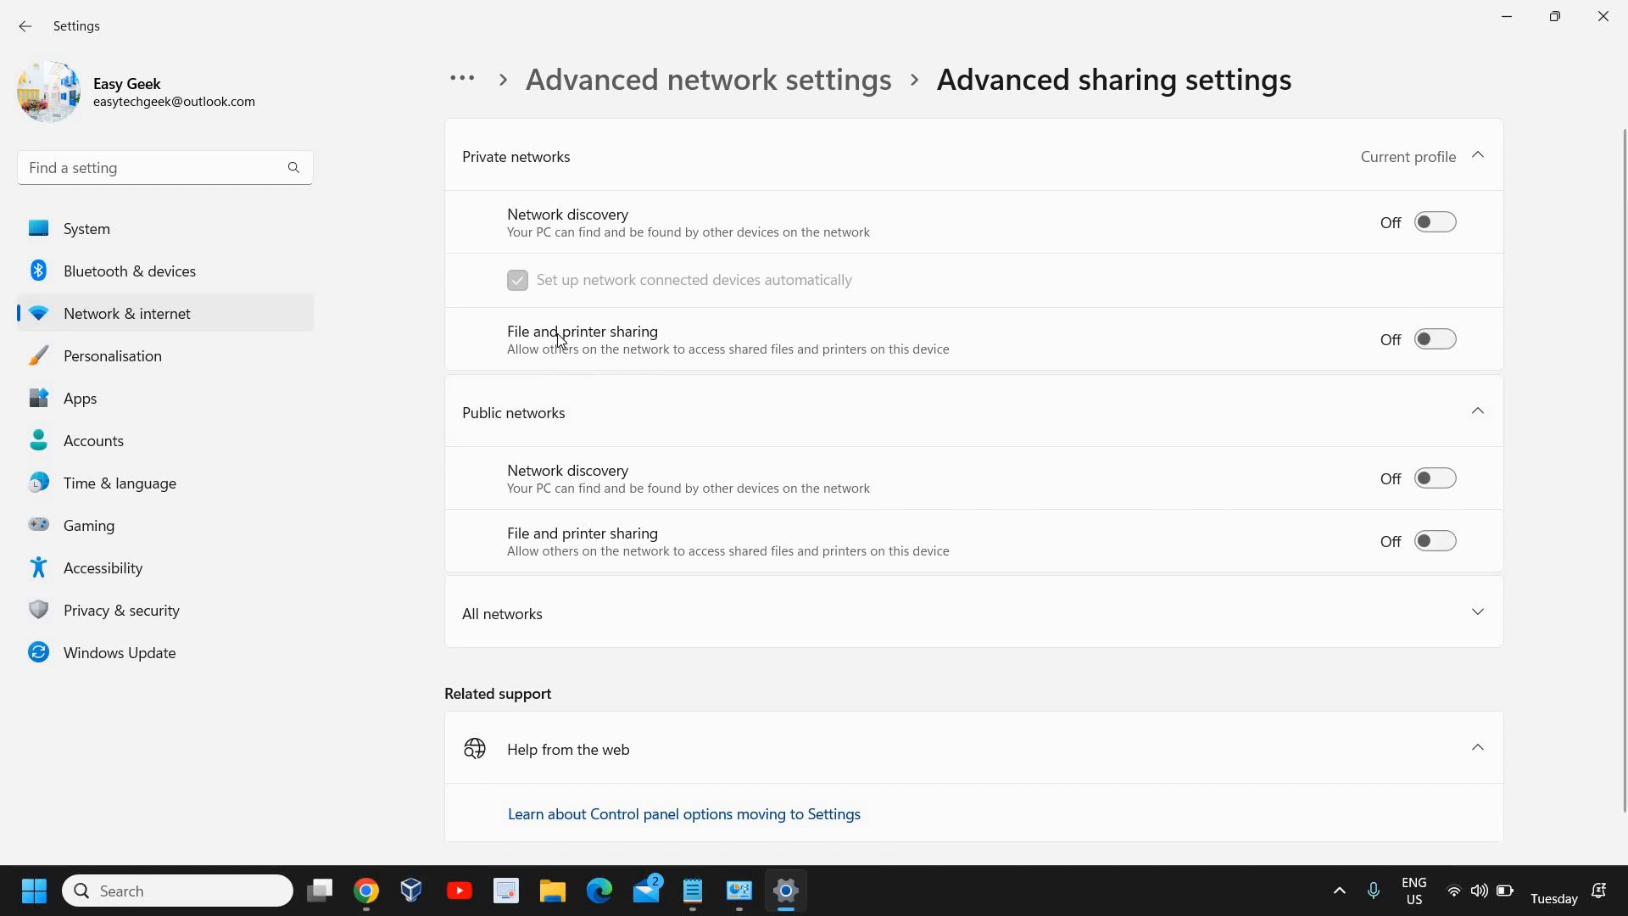
mouse_move(697, 368)
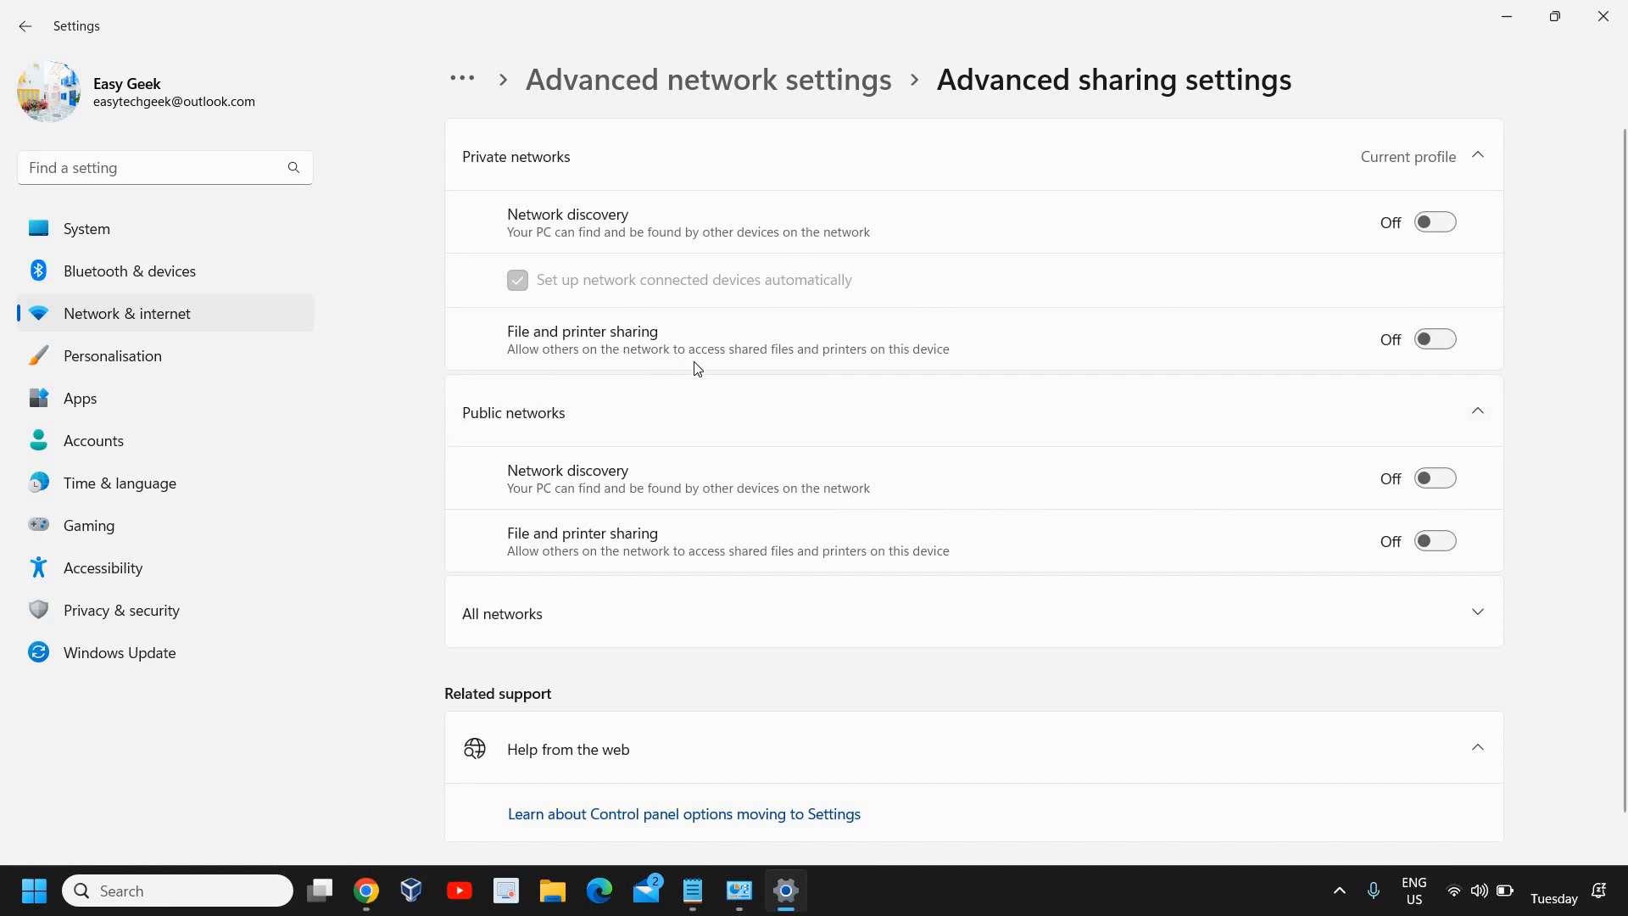
mouse_move(601, 342)
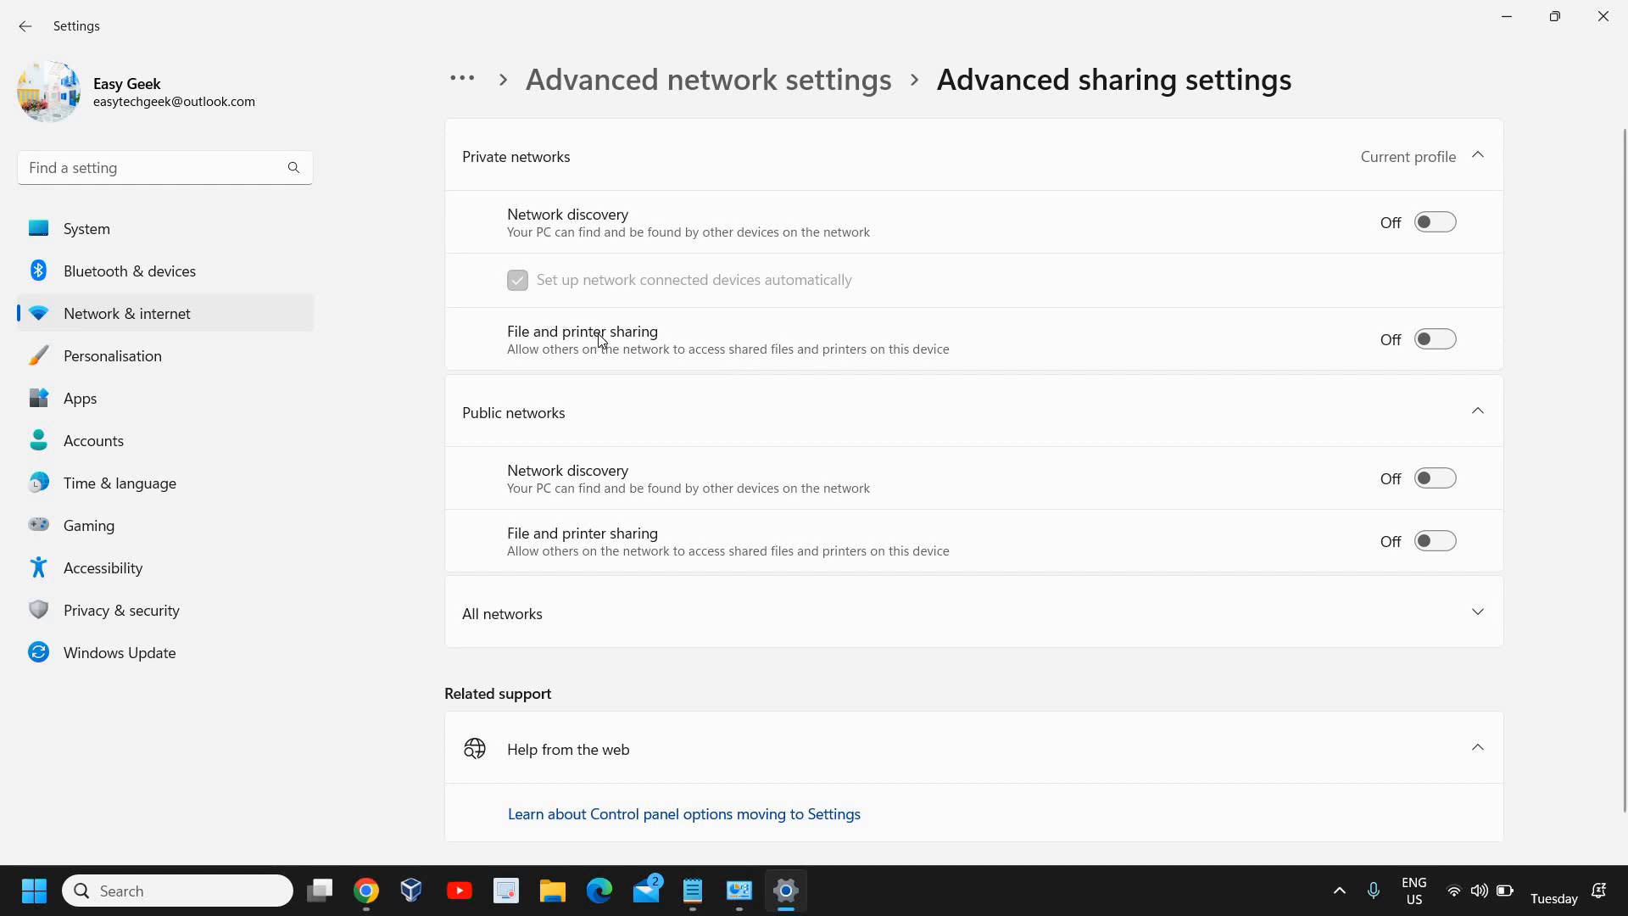
mouse_move(797, 636)
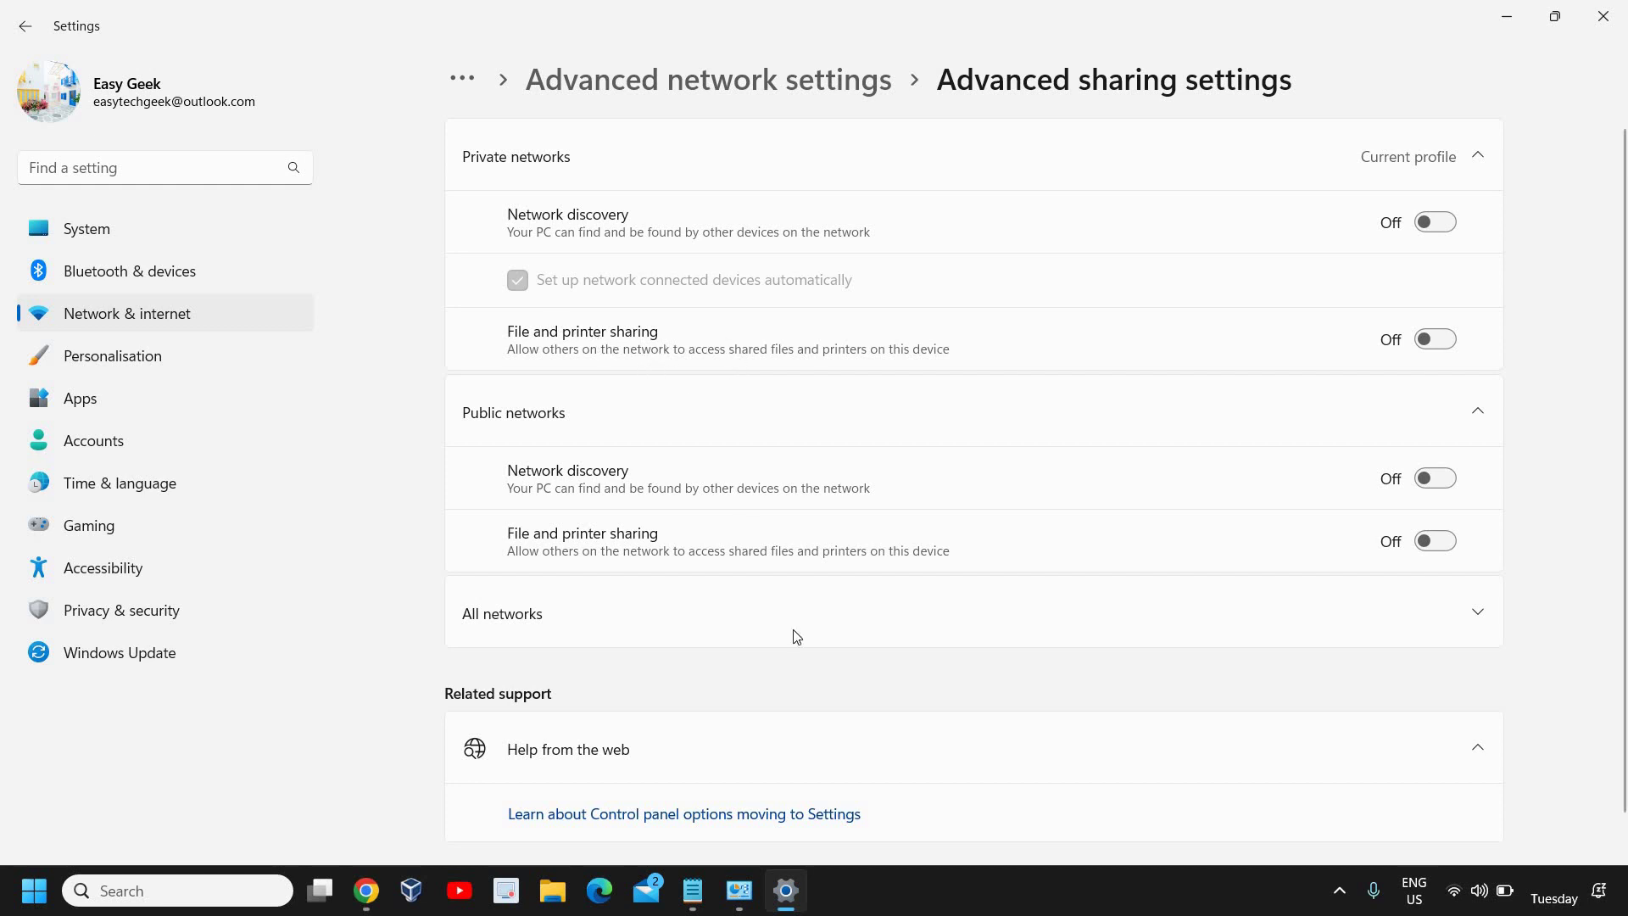
mouse_move(947, 369)
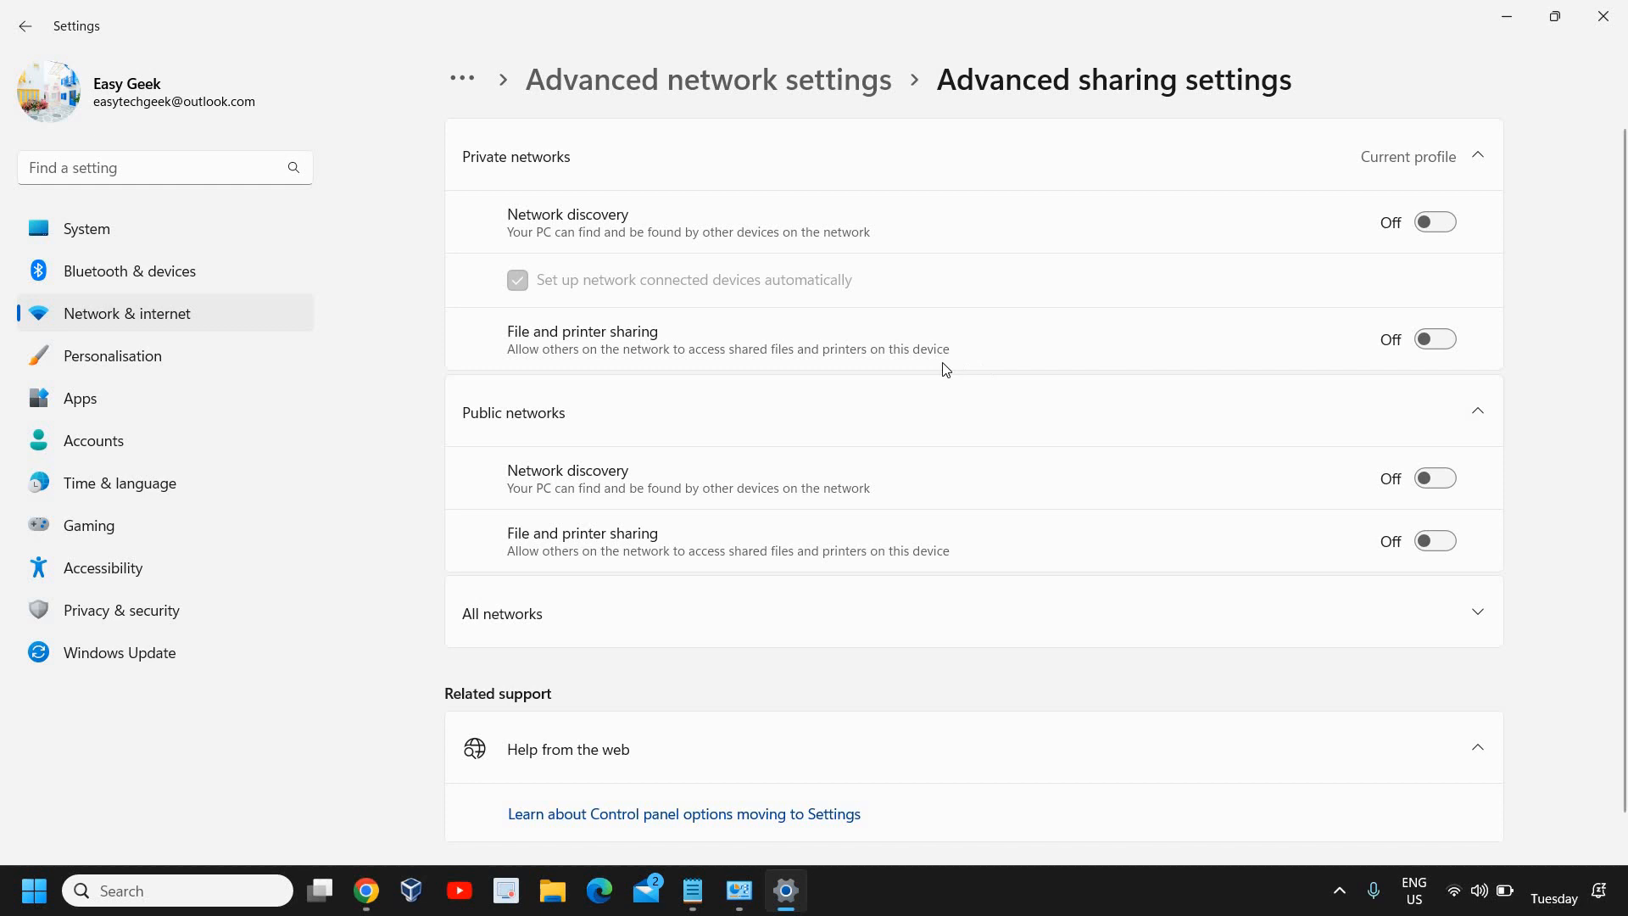
left_click(1435, 339)
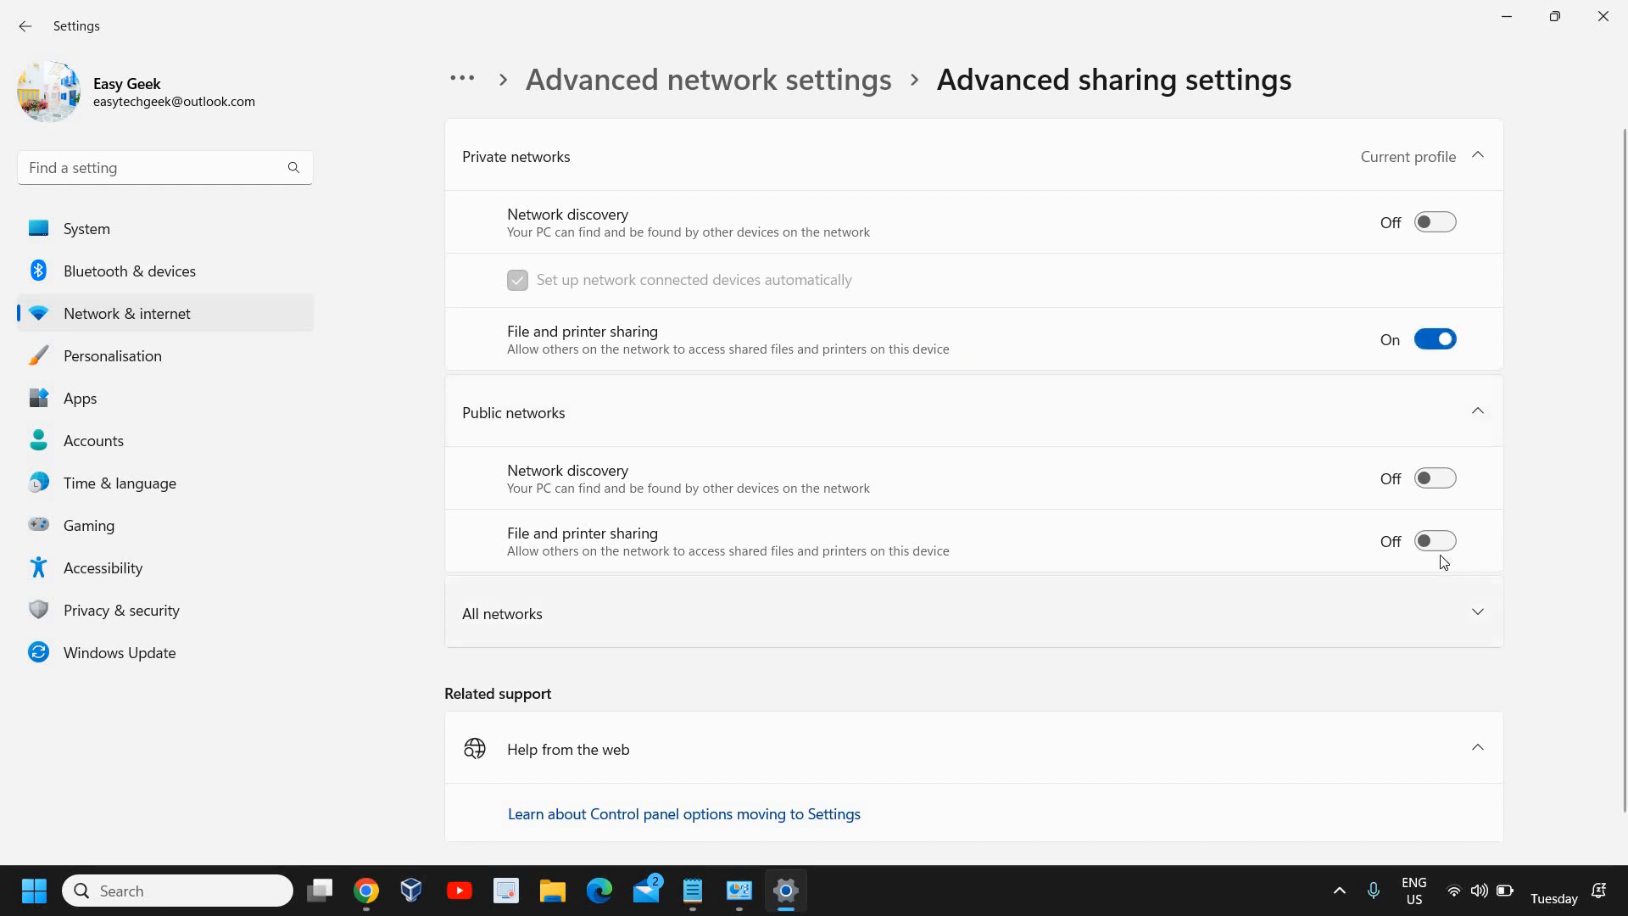
left_click(1435, 541)
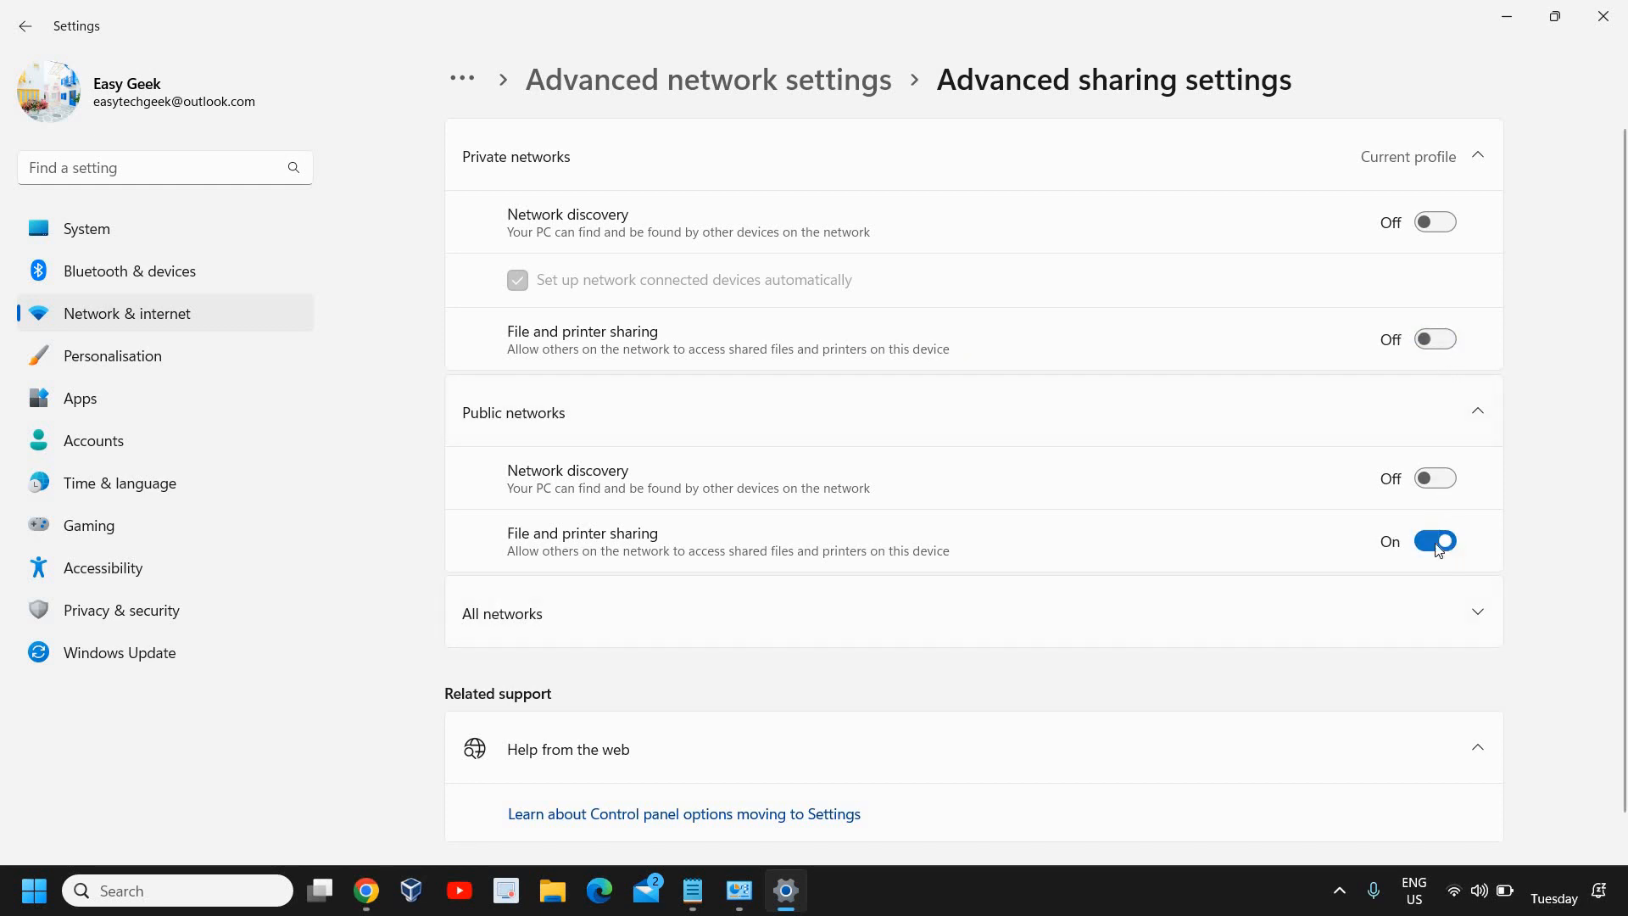
left_click(1435, 541)
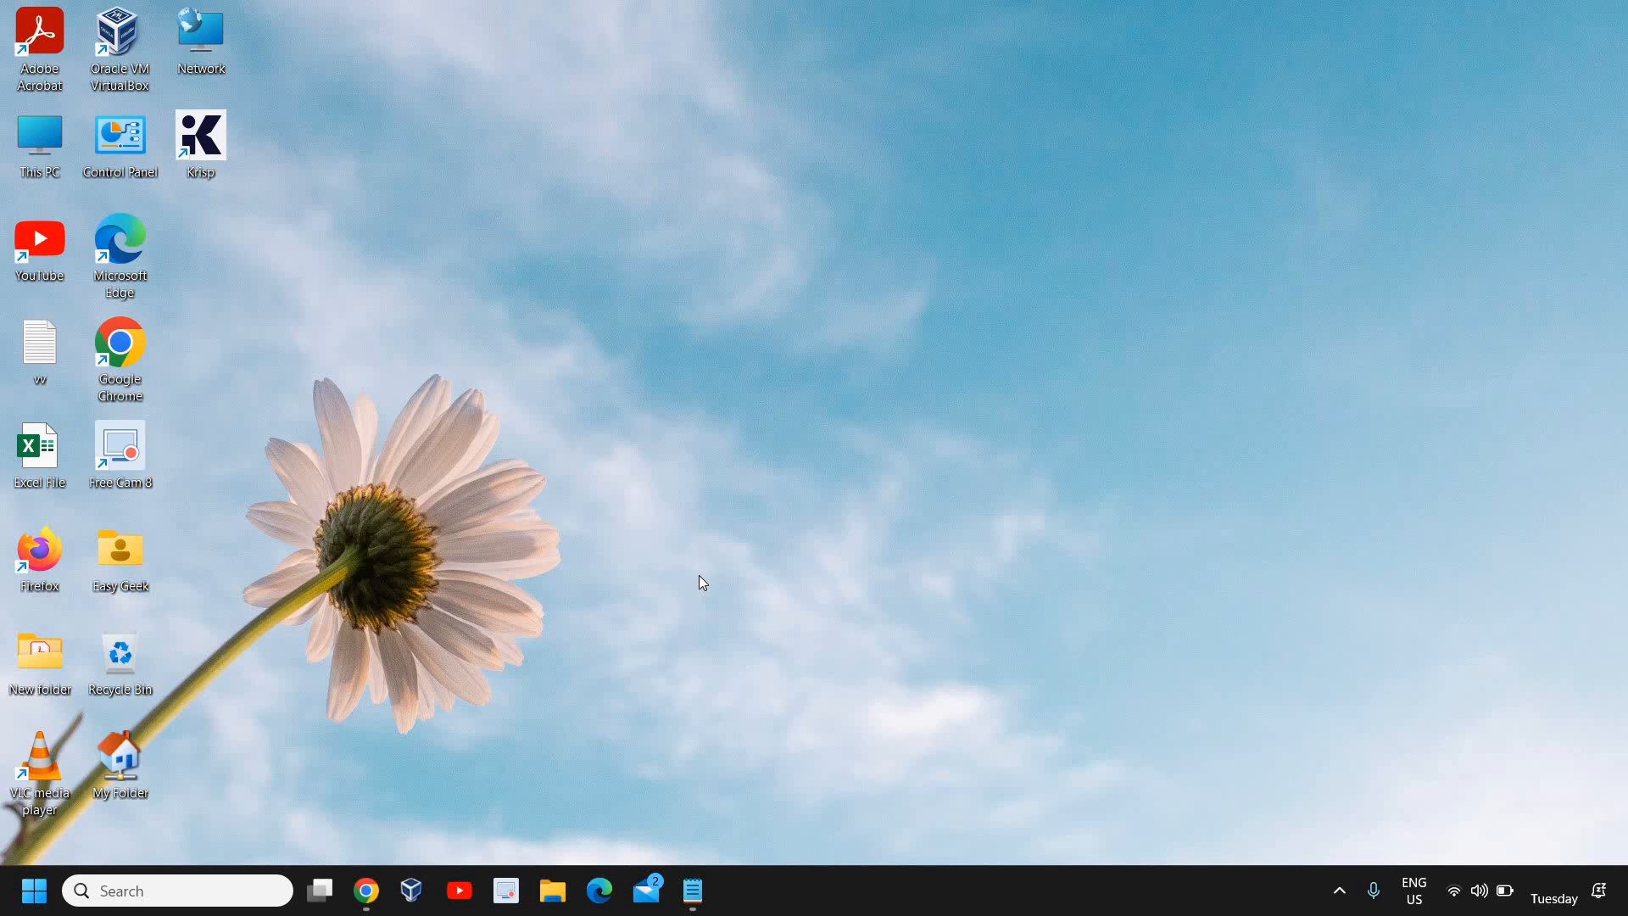
mouse_move(716, 583)
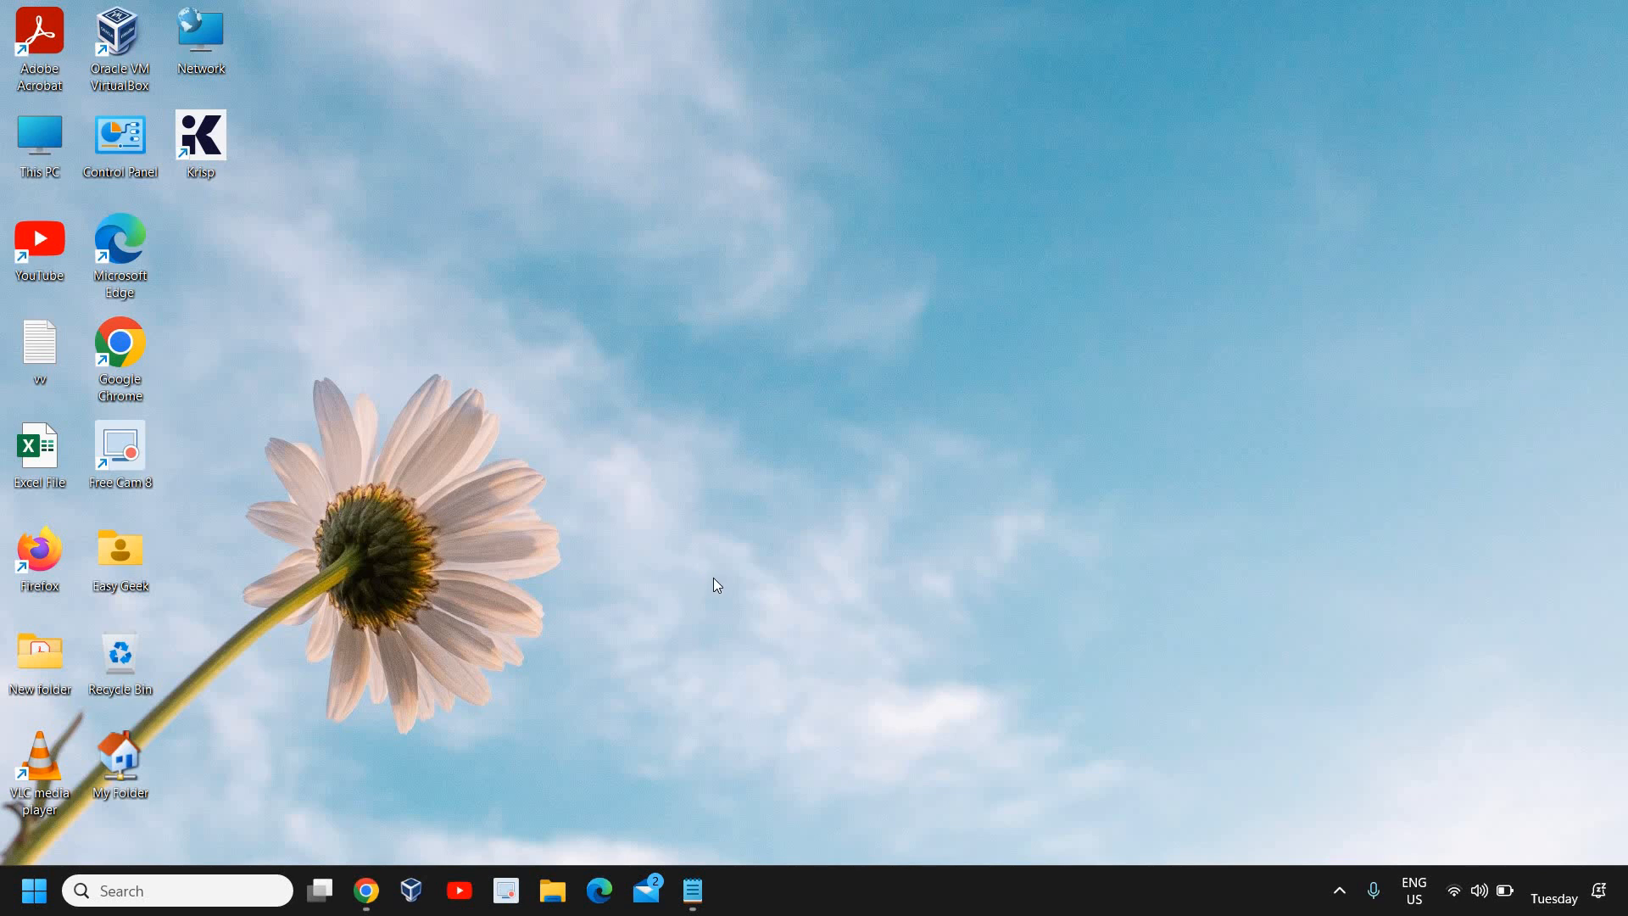